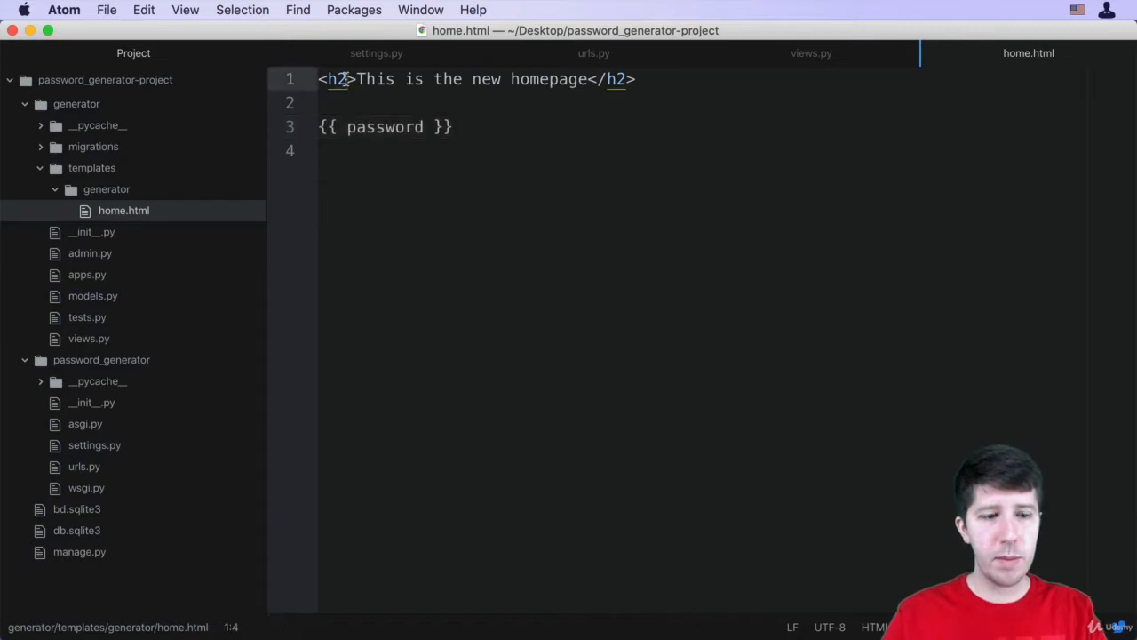
- Change the home.html heading to an h1 reading 'Password Generator' and drop the {{ password }} line
type("1")
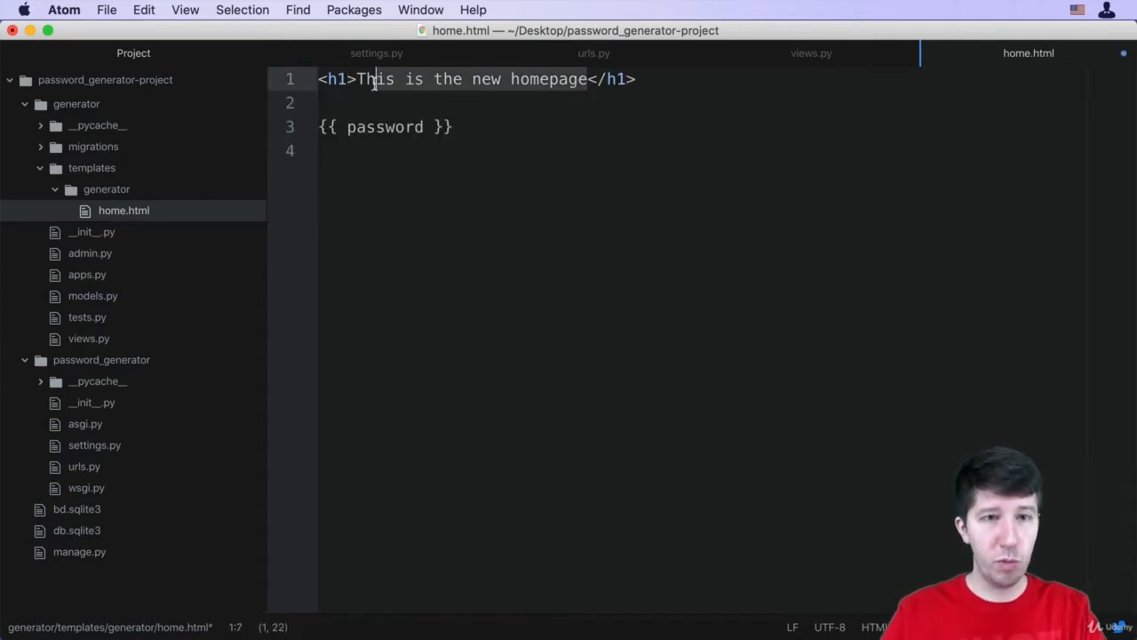
type("Password </h1>")
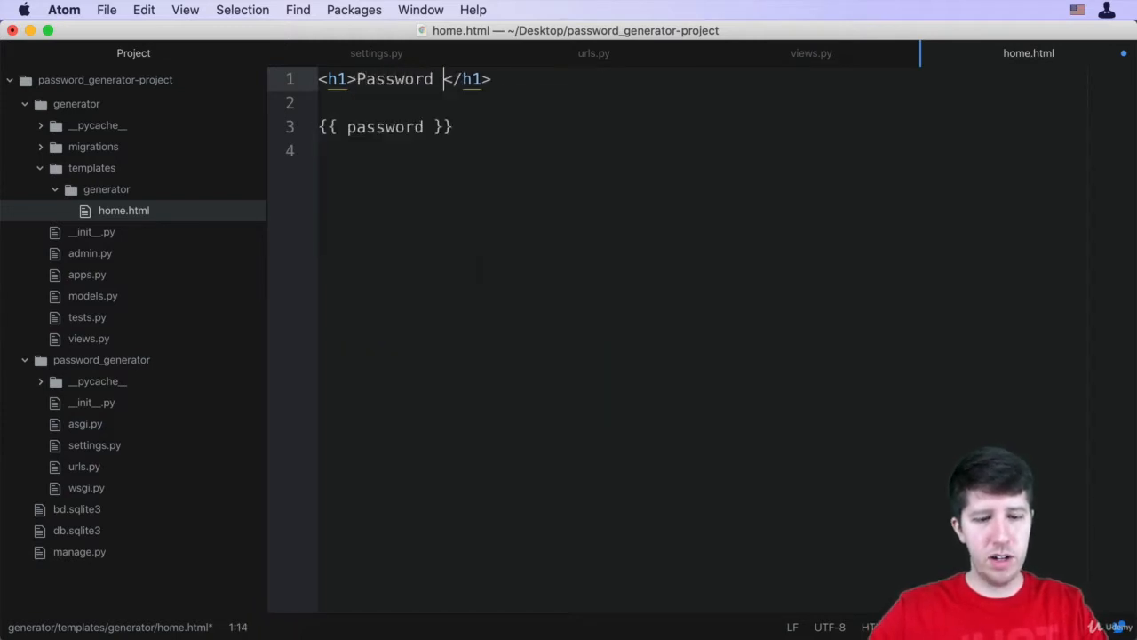
type("Ge")
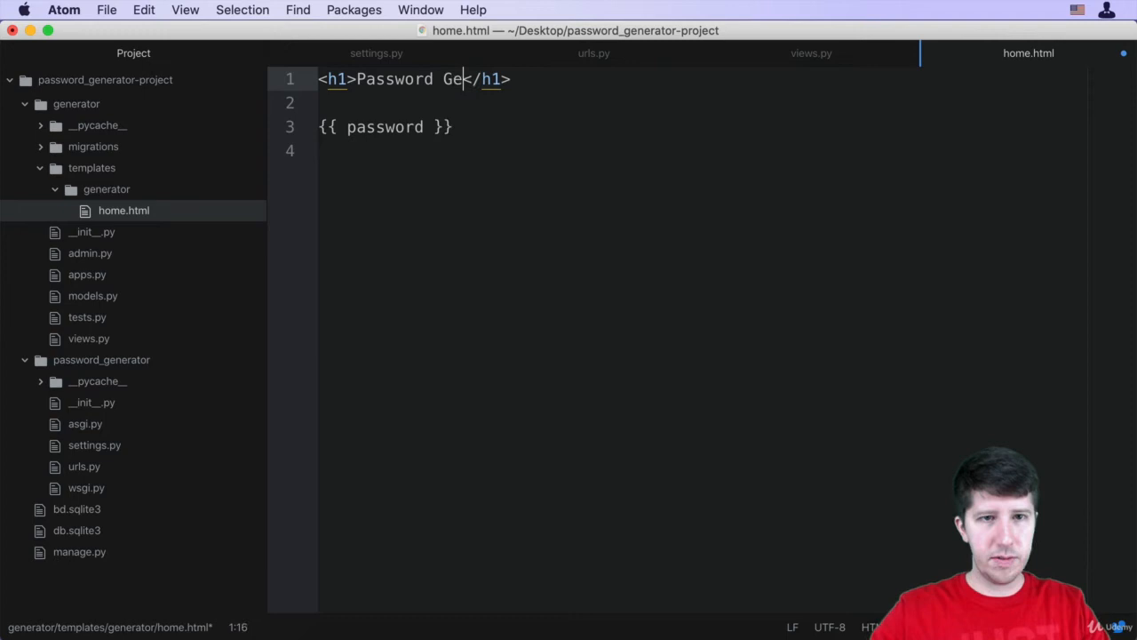
type("nerator")
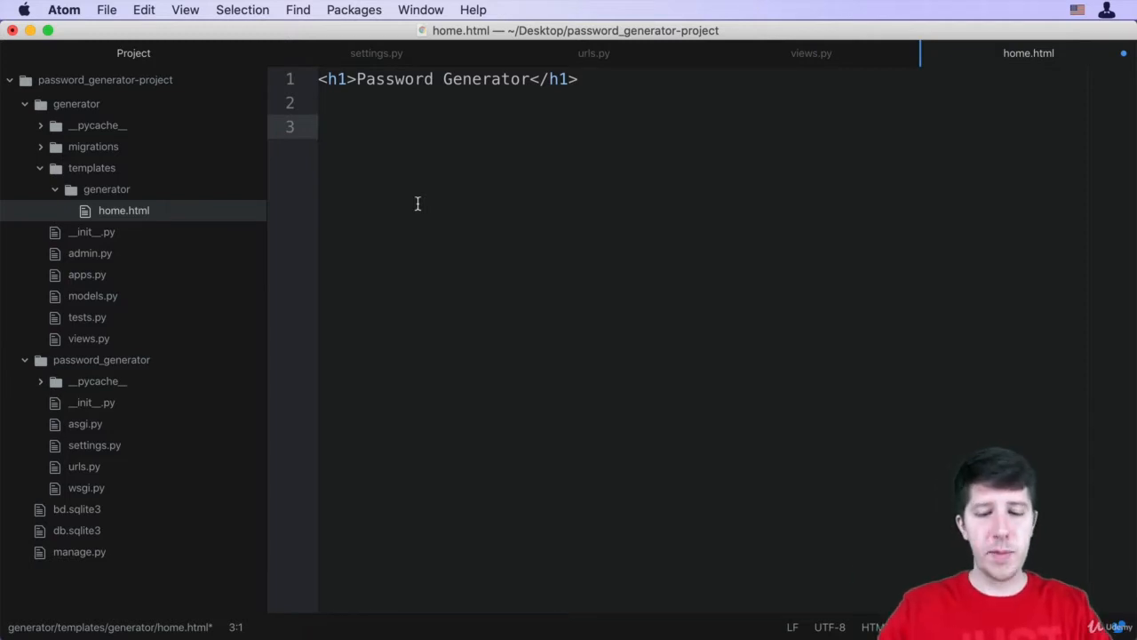
- Add an empty <form action=""></form> below the heading with an indented line inside
type("<form>")
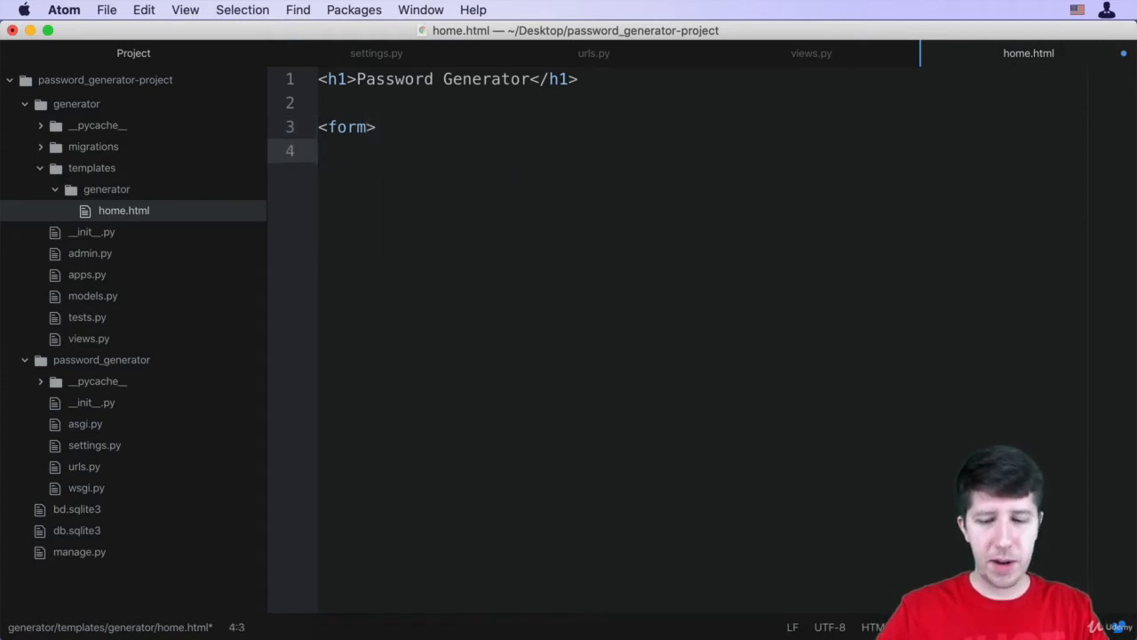
type("</form>")
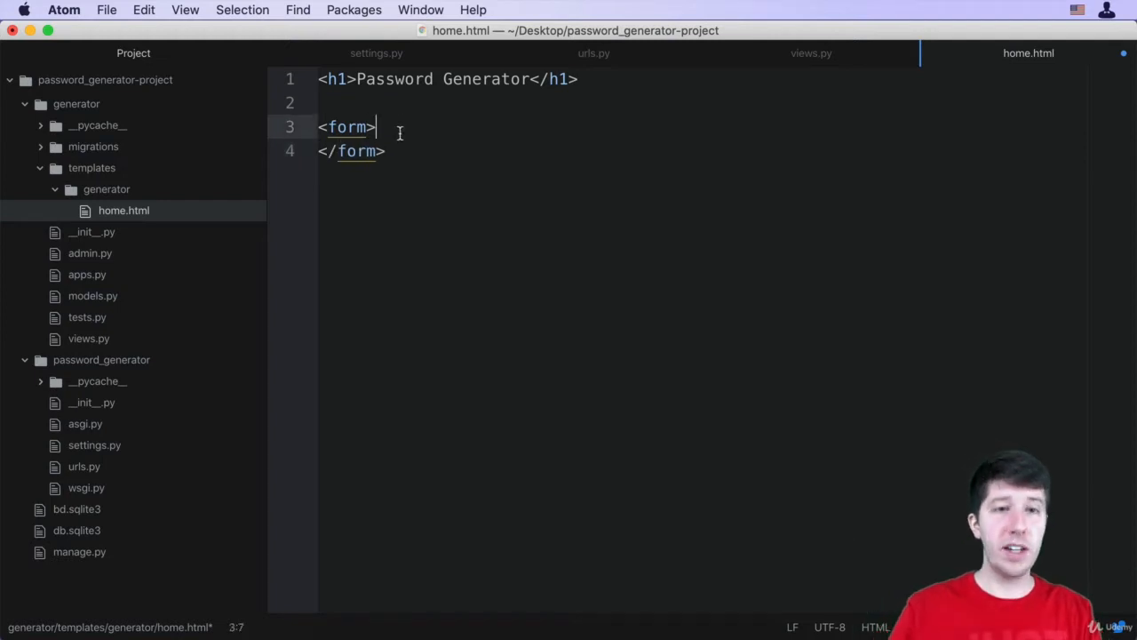
key("enter")
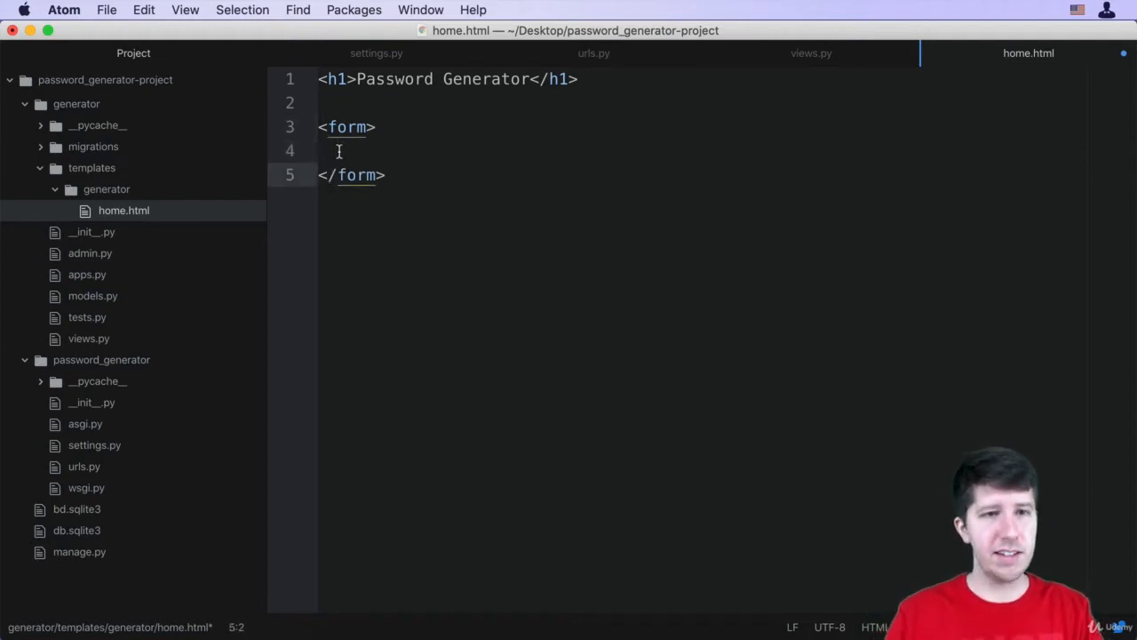
key("backspace")
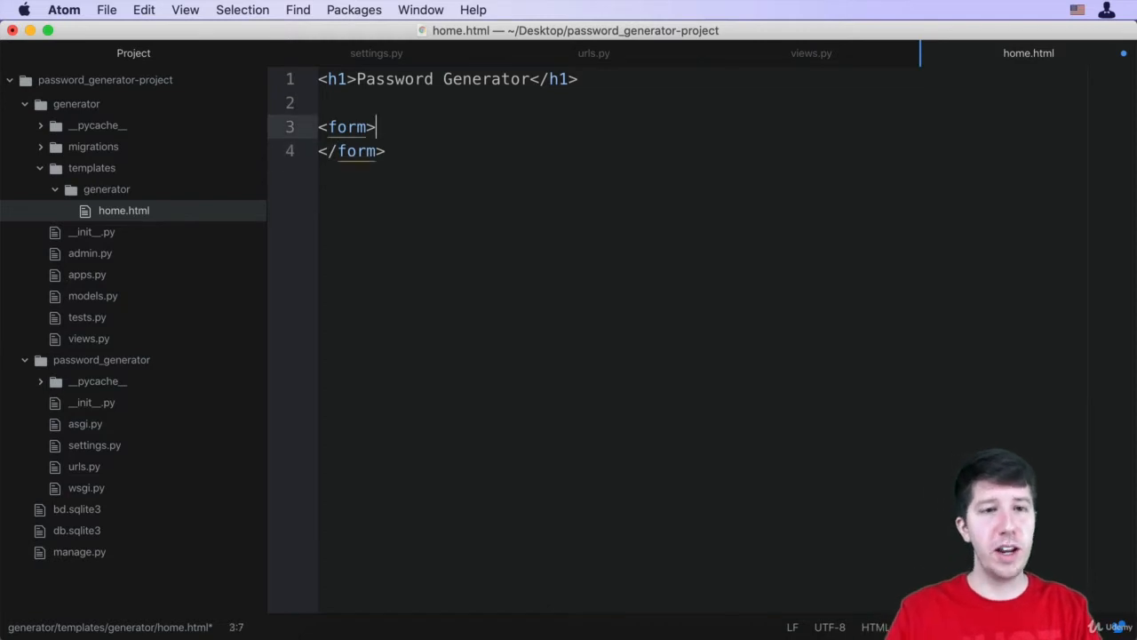
key("enter")
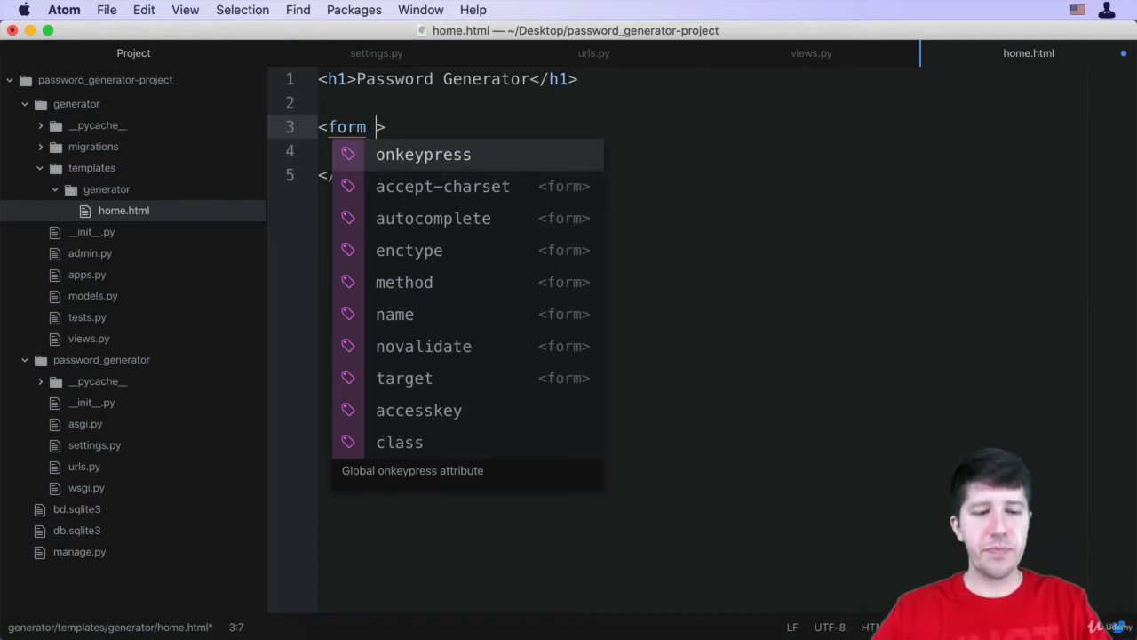
type("action=\"")
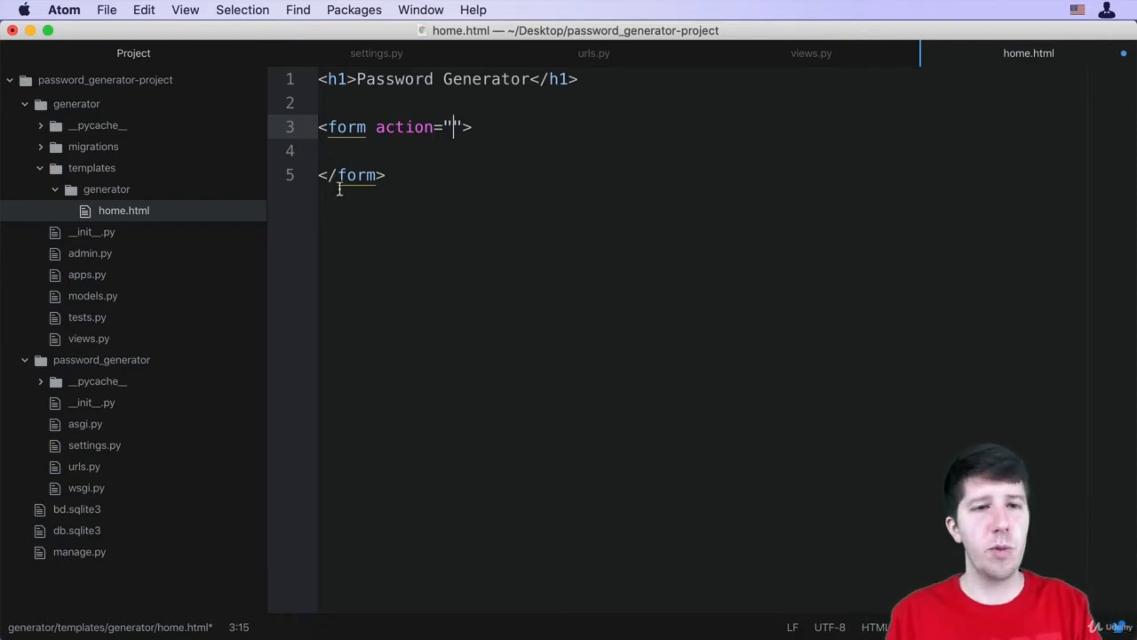
key("Return")
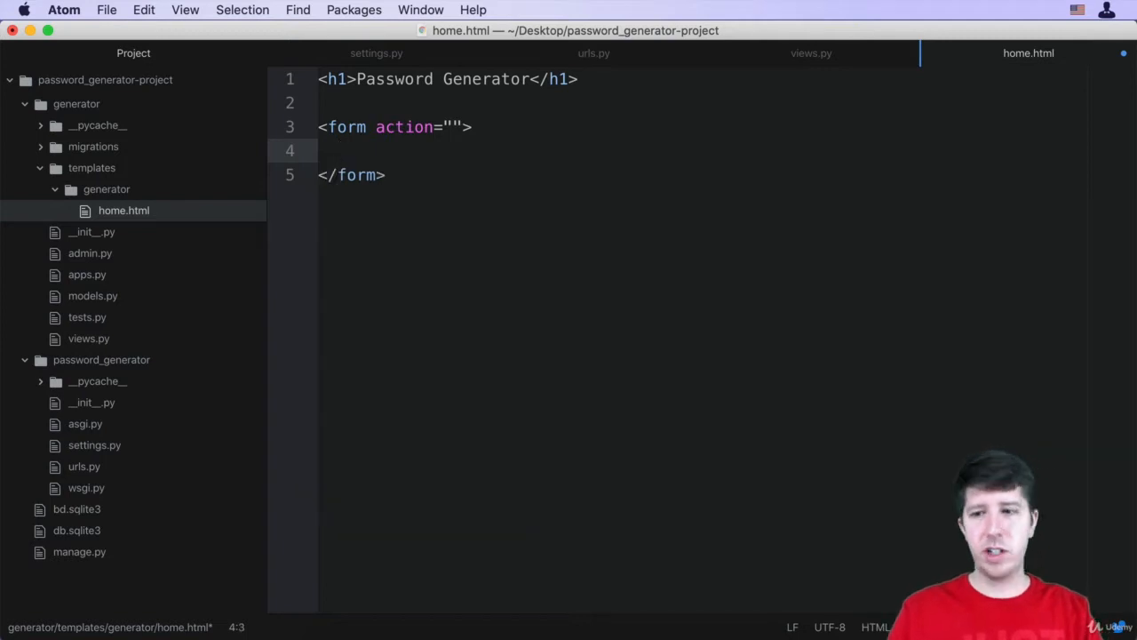
- Insert a select element named "length" inside the form, without a class attribute, and save
type("<sel")
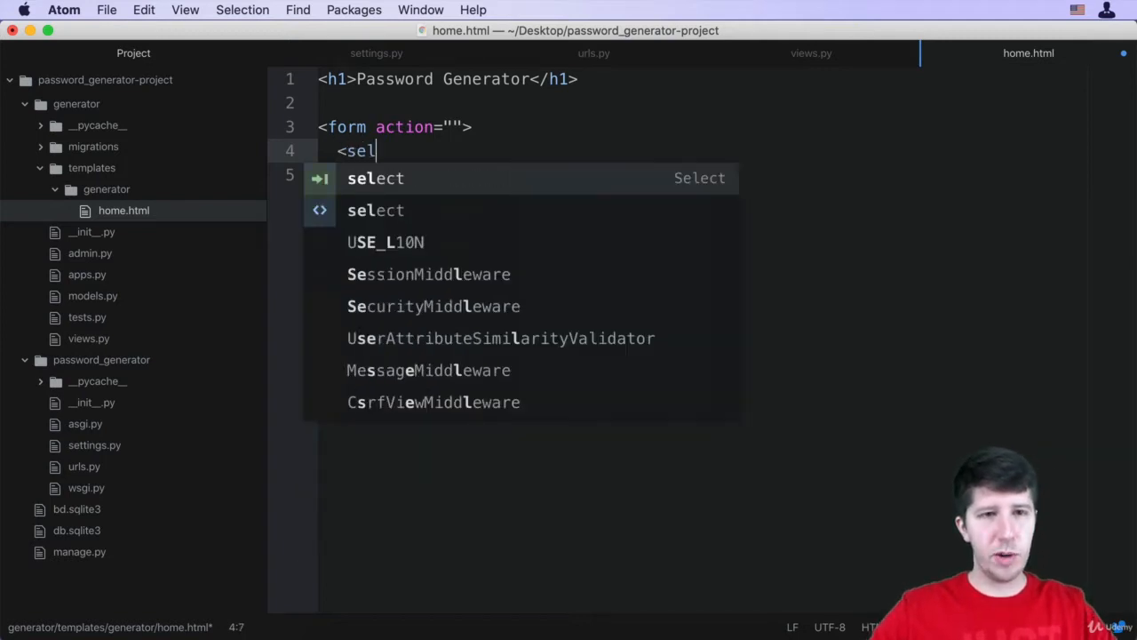
key("Tab")
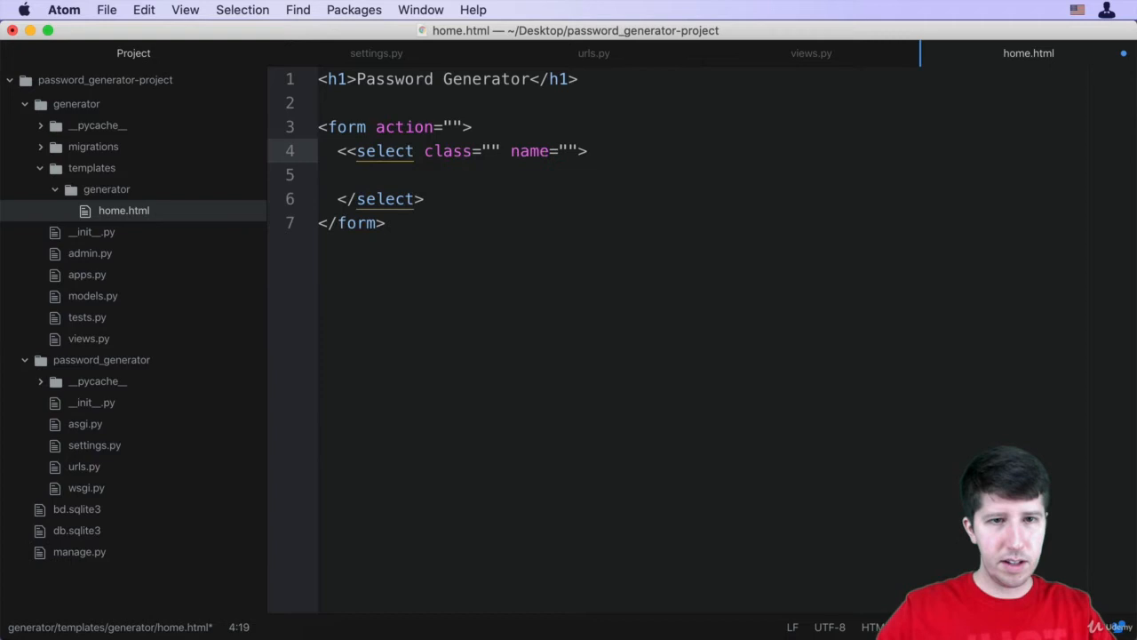
left_click(490, 149)
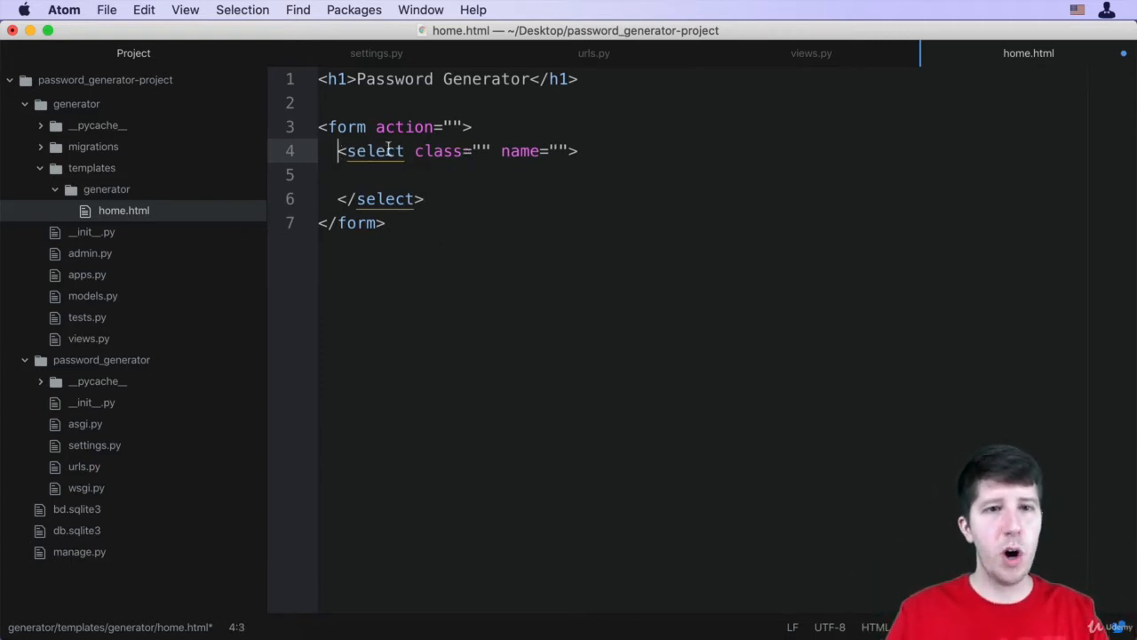
double_click(437, 150)
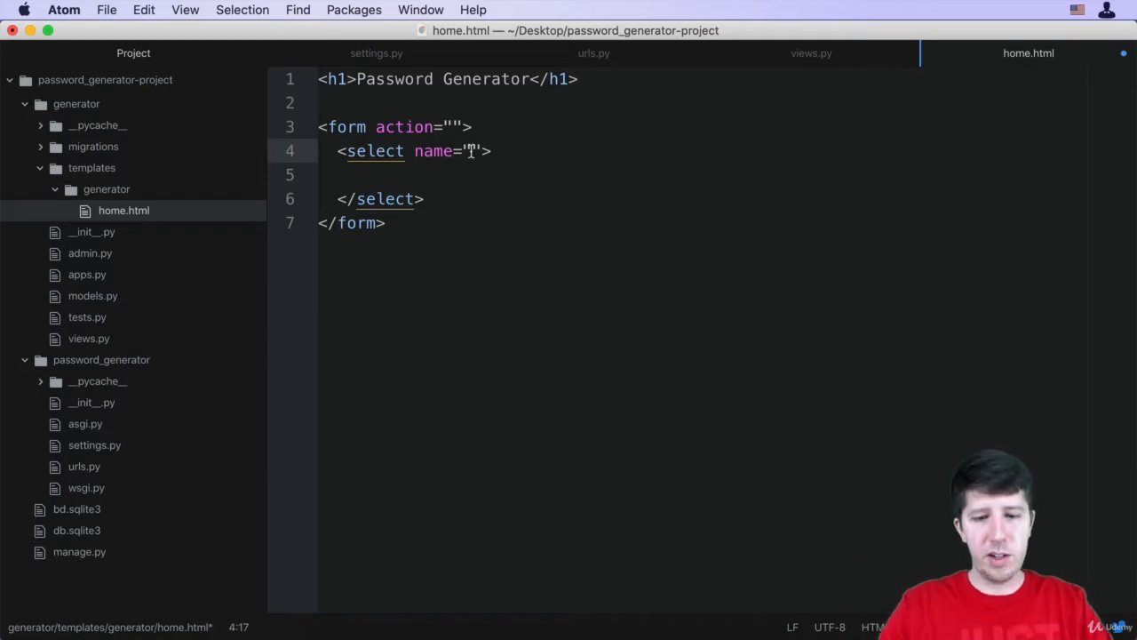
type("length")
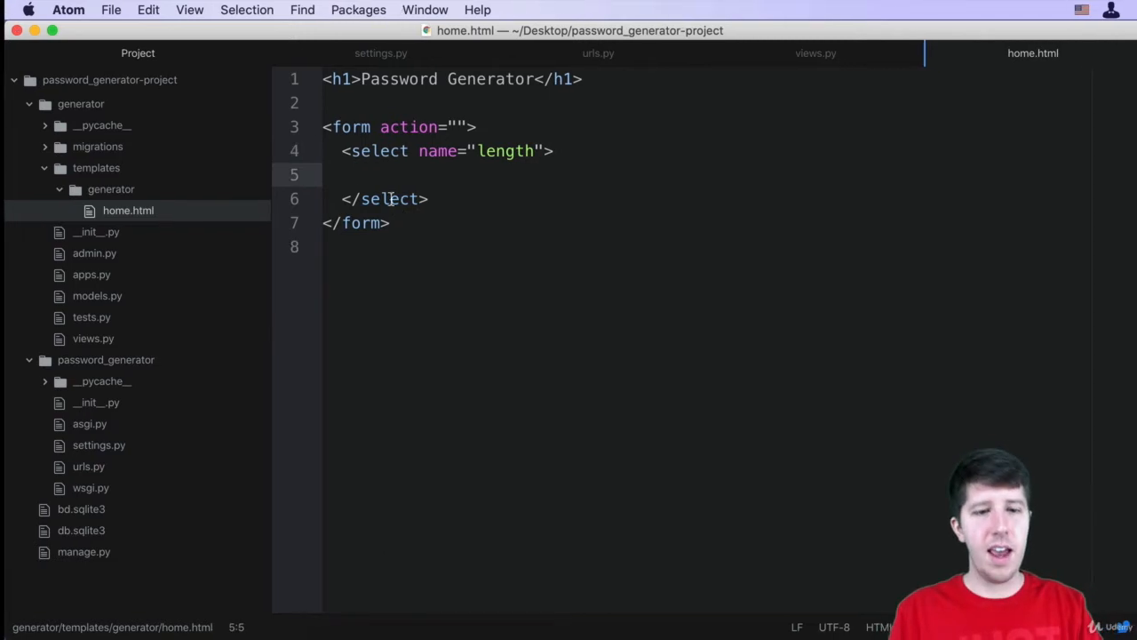
key("cmd+tab")
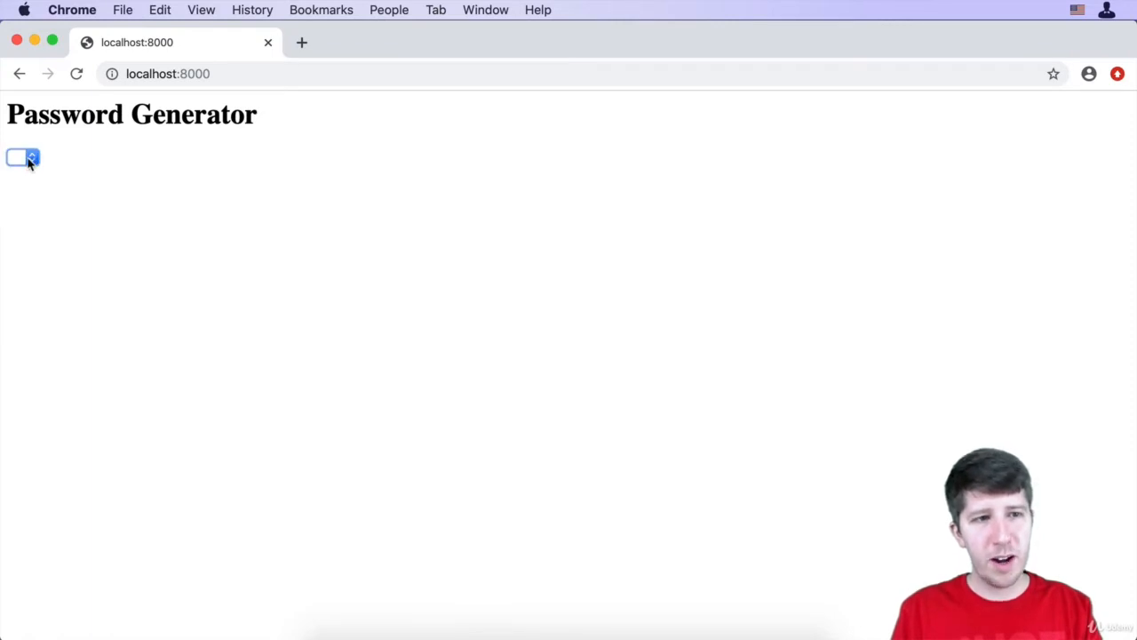
mouse_move(240, 259)
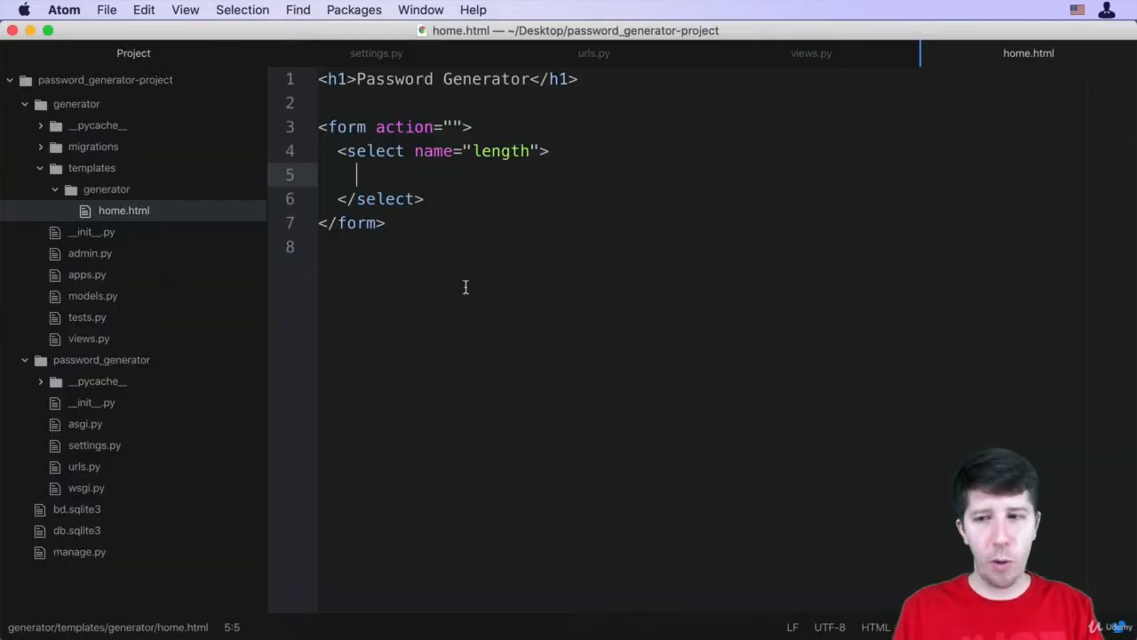
- Add <option value="6">6</option> inside the length select
type("<option>")
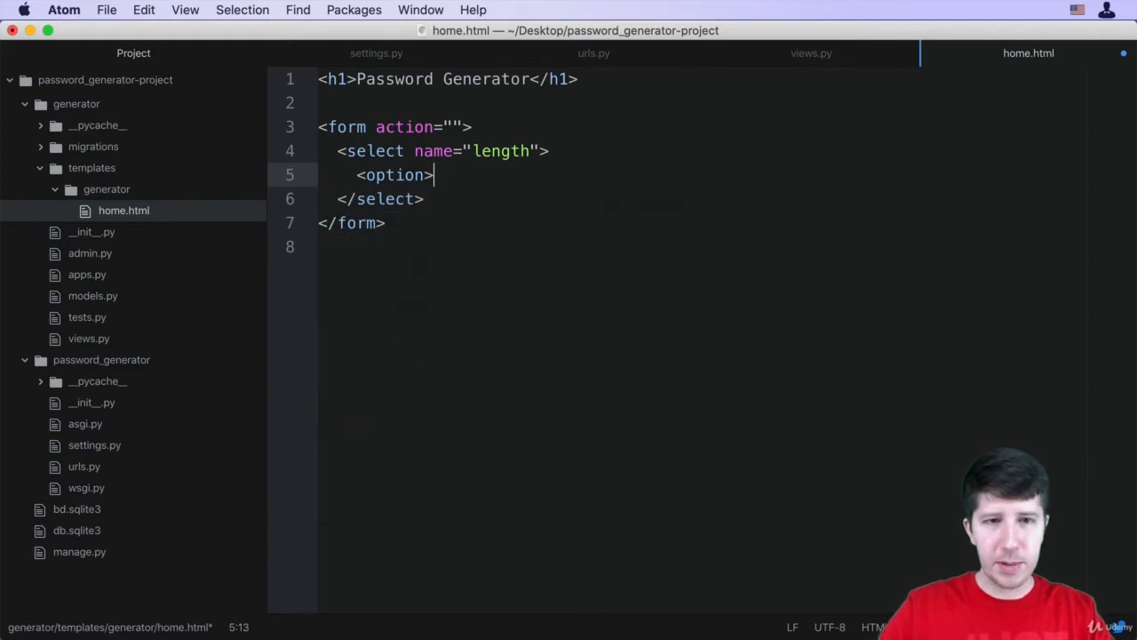
type("</")
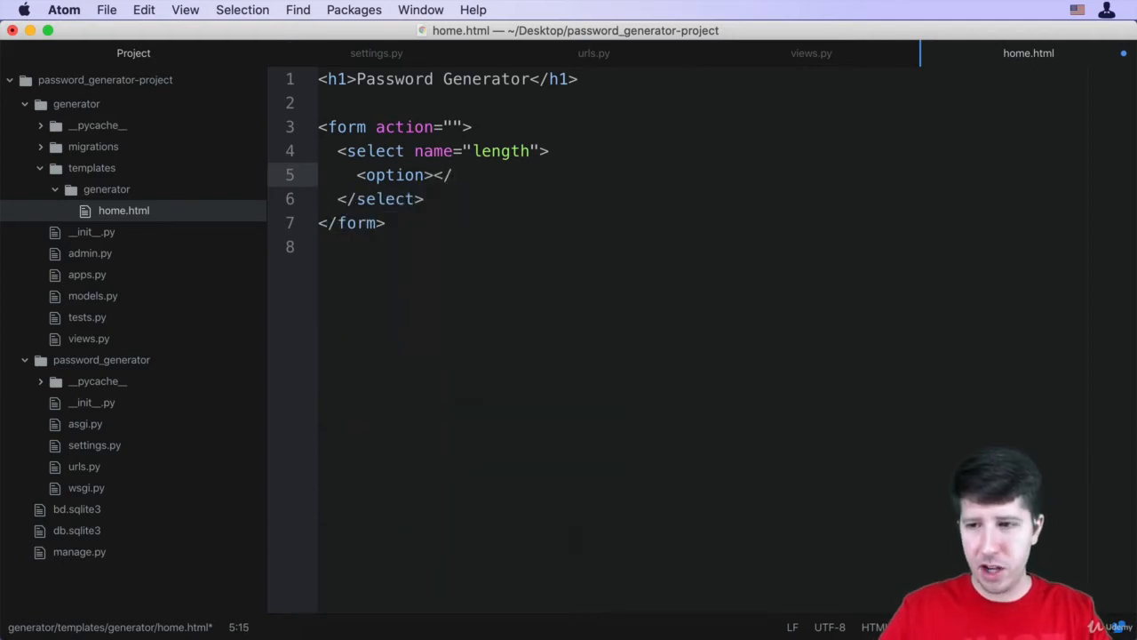
type("option")
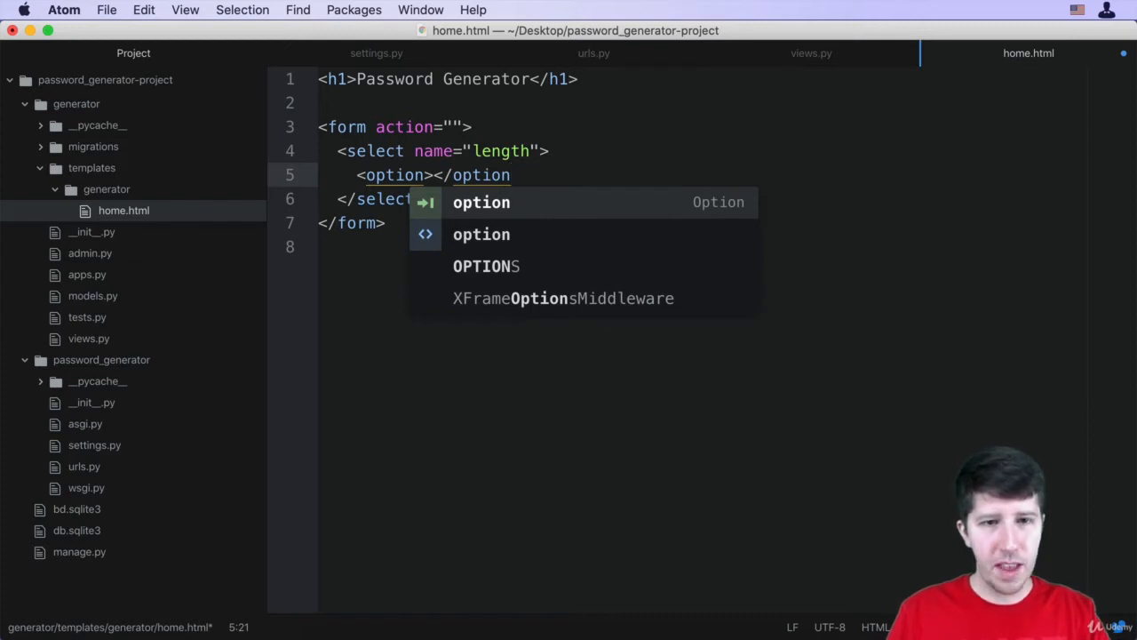
key("Escape")
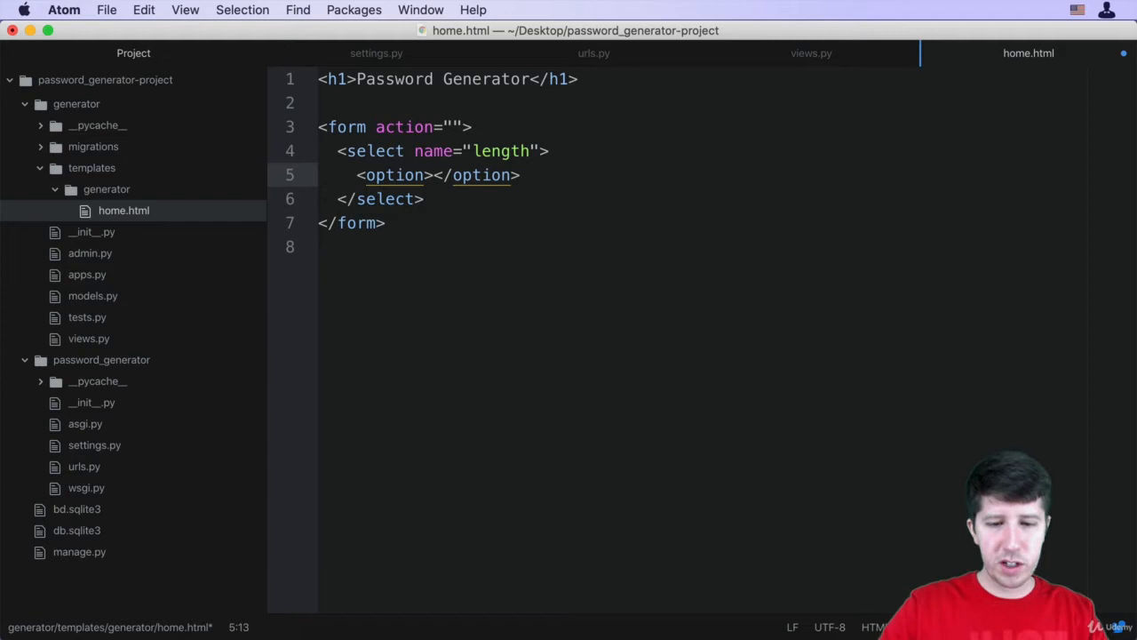
type("6")
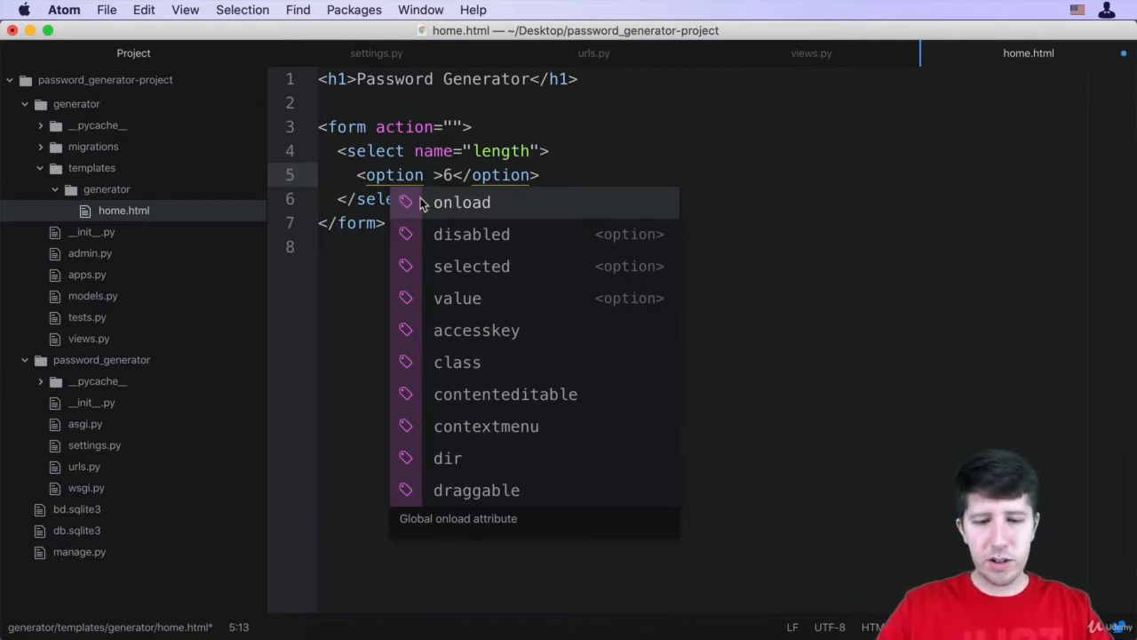
type("value=\"")
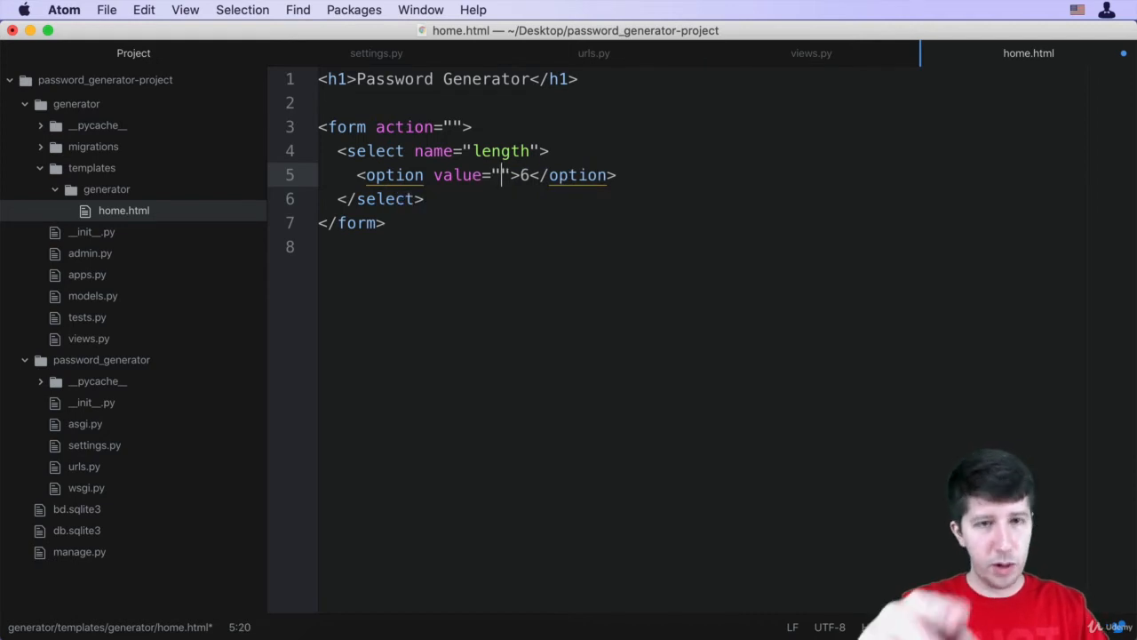
type("6")
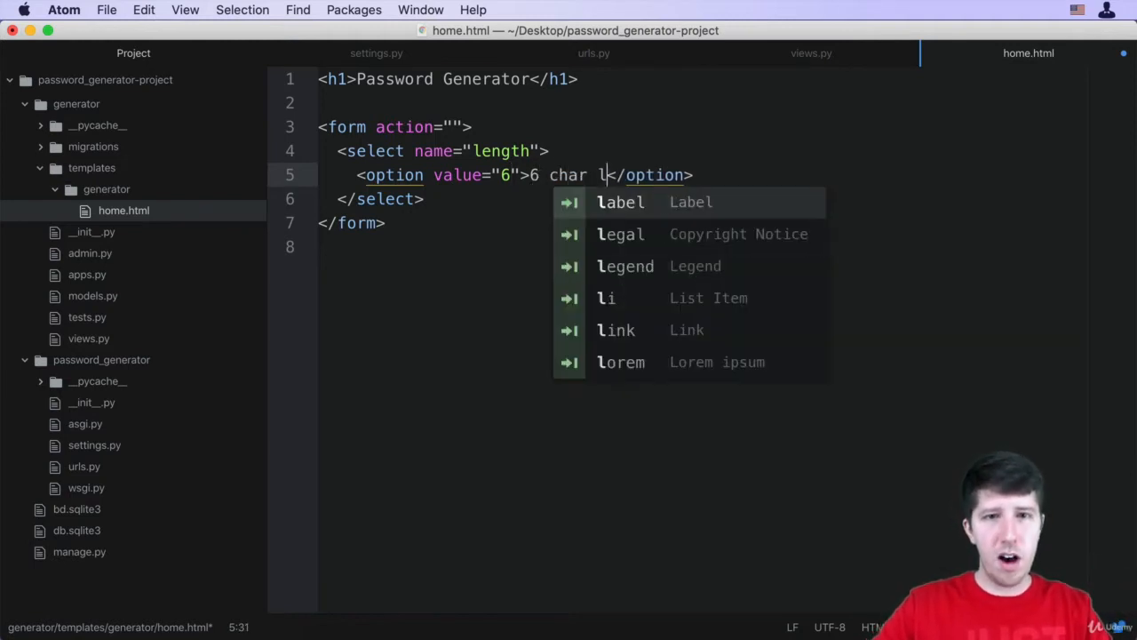
- Duplicate the option line twice and change the copies to 7 and 8
type("ong")
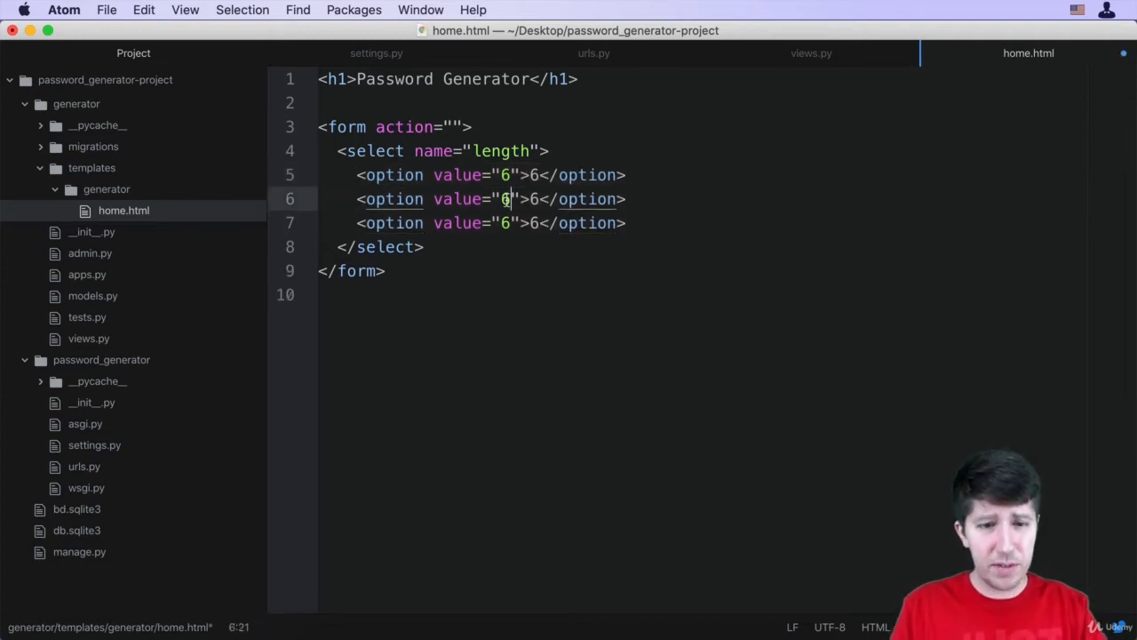
type("7")
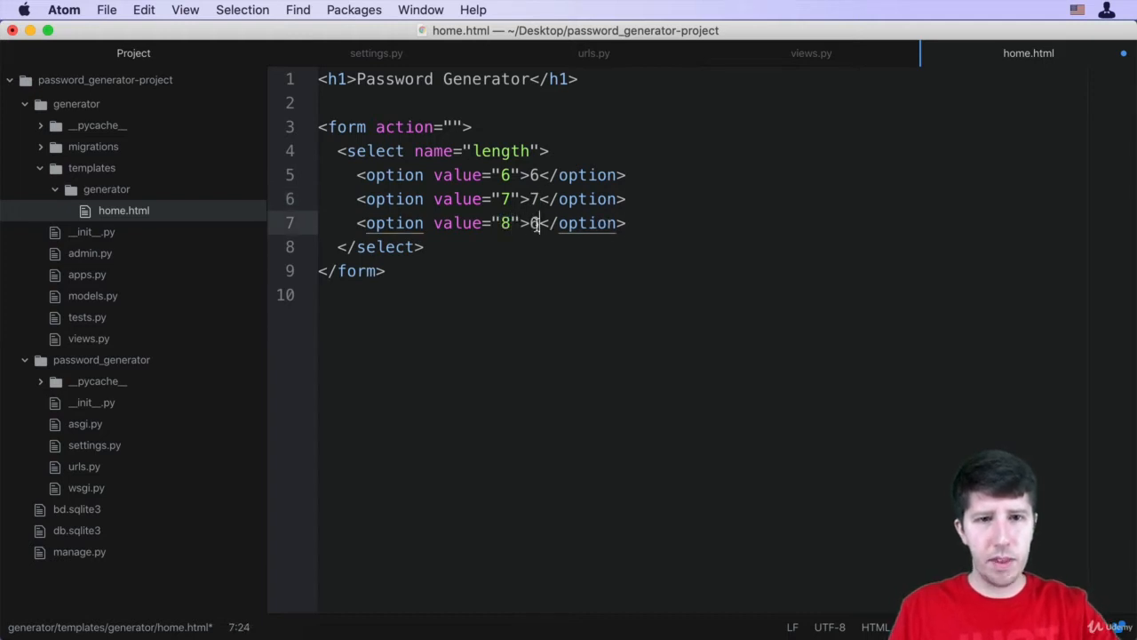
type("8")
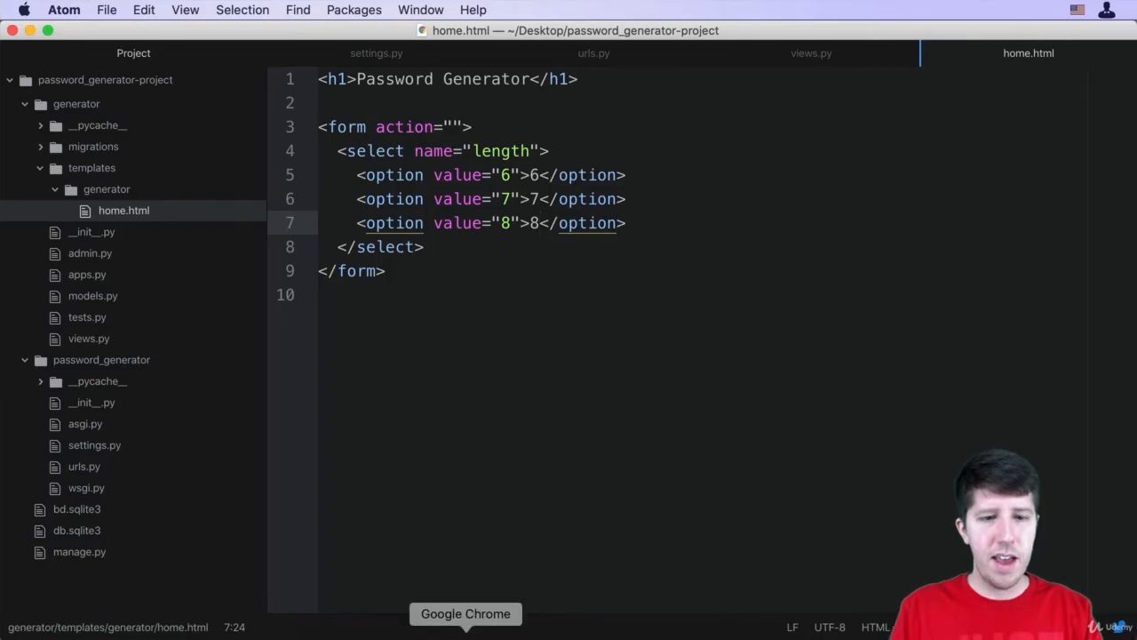
left_click(465, 613)
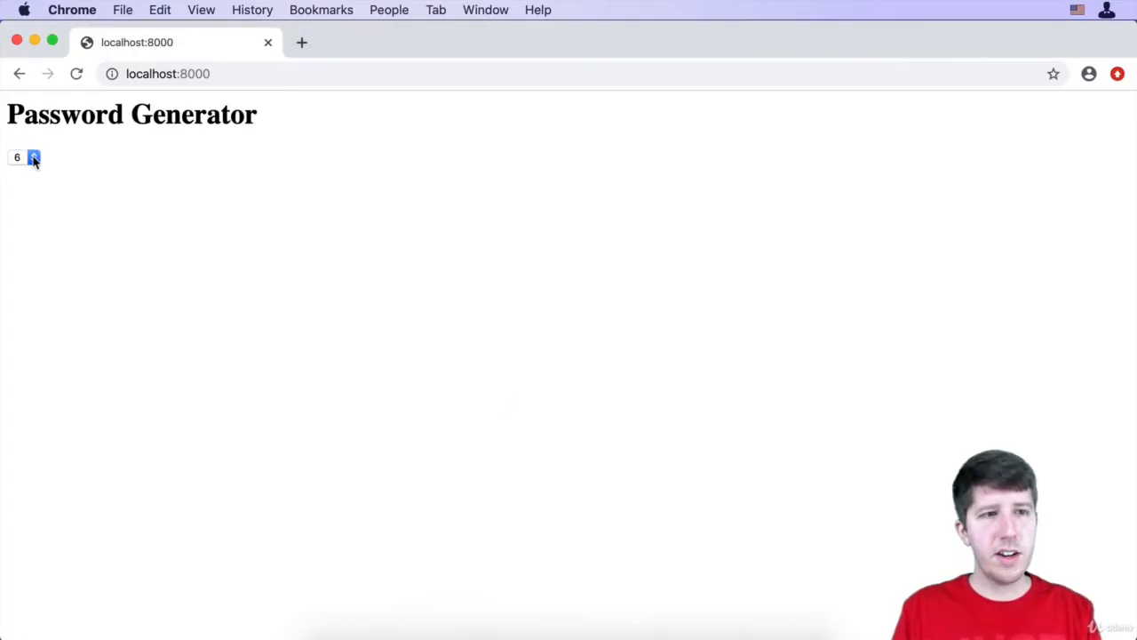
- Check the dropdown lists 6, 7 and 8 in Chrome and choose 7
left_click(27, 158)
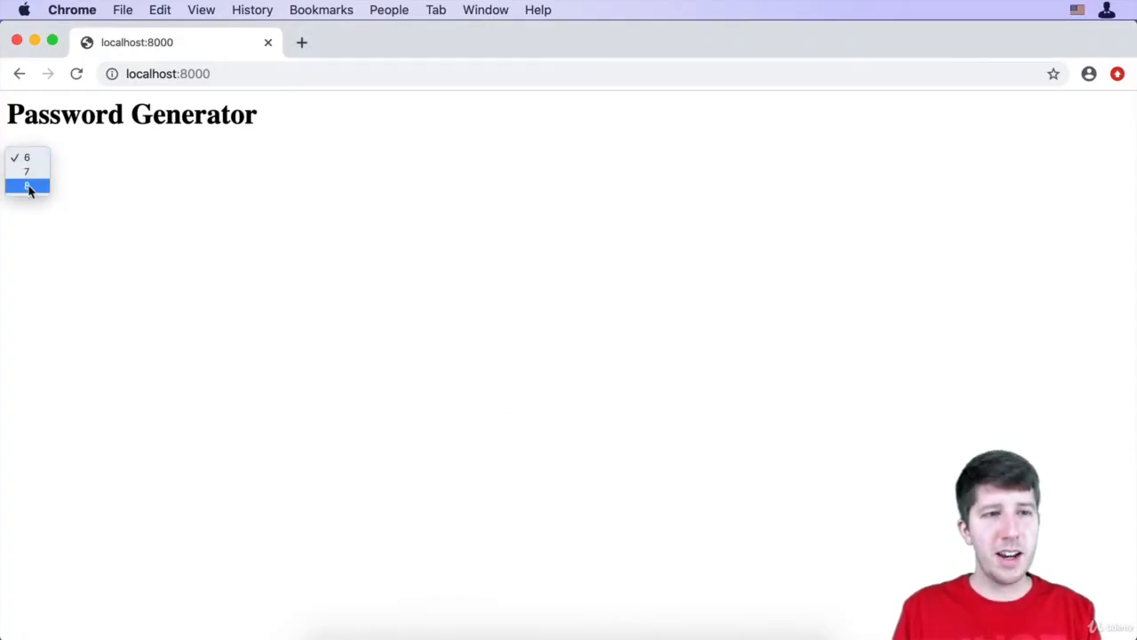
left_click(26, 171)
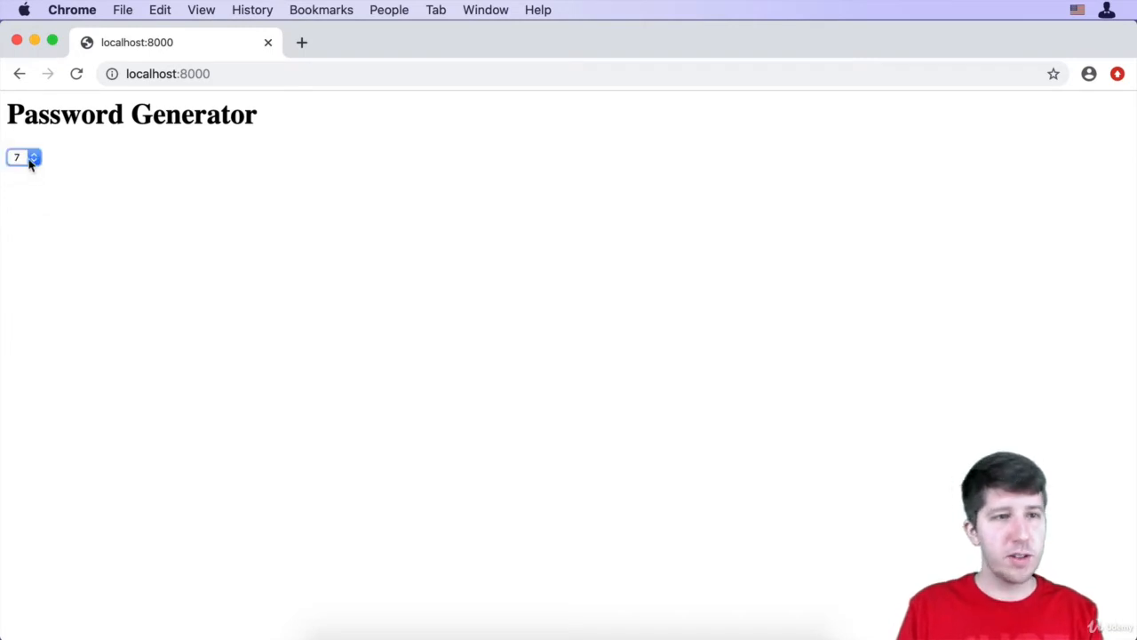
left_click(34, 153)
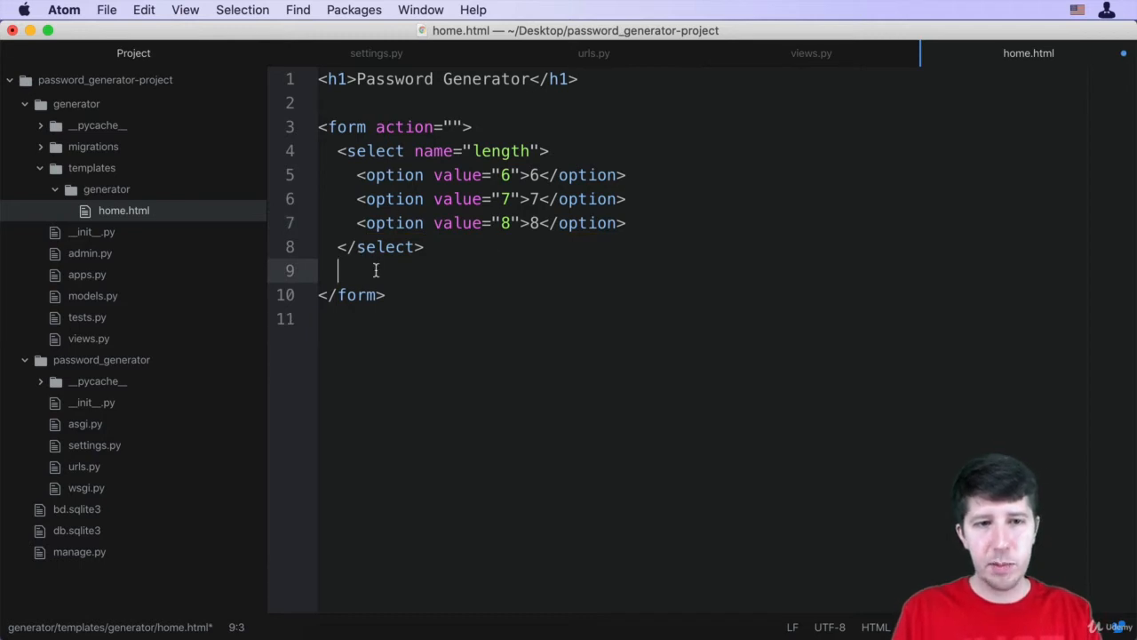
- Add <input type="submit" value="Generate Password"> after the select
type("<")
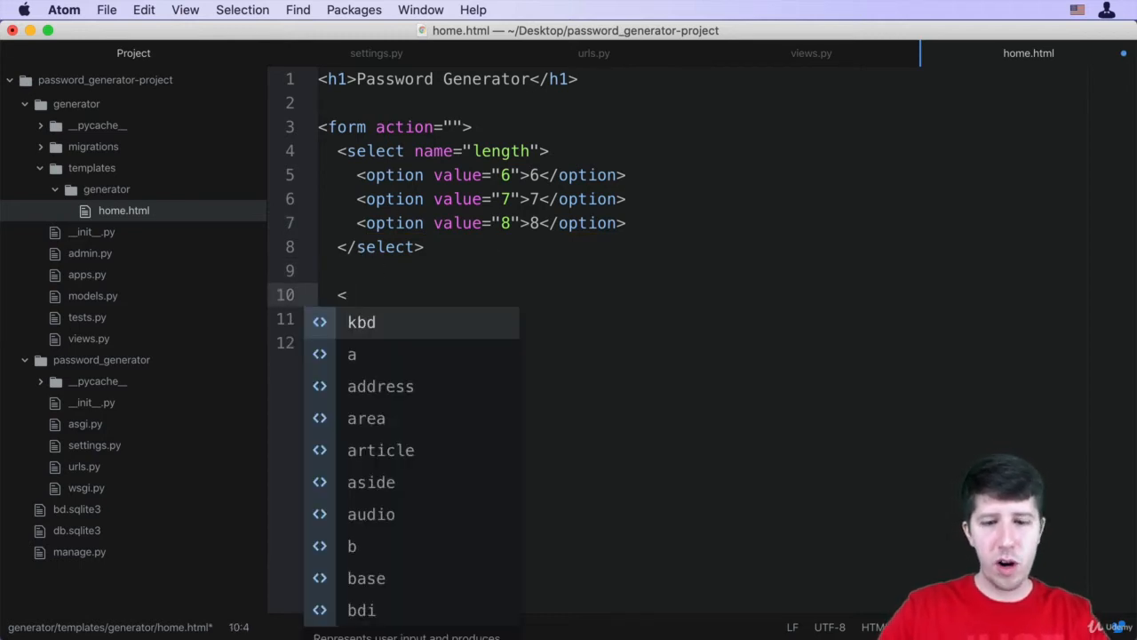
type("input>")
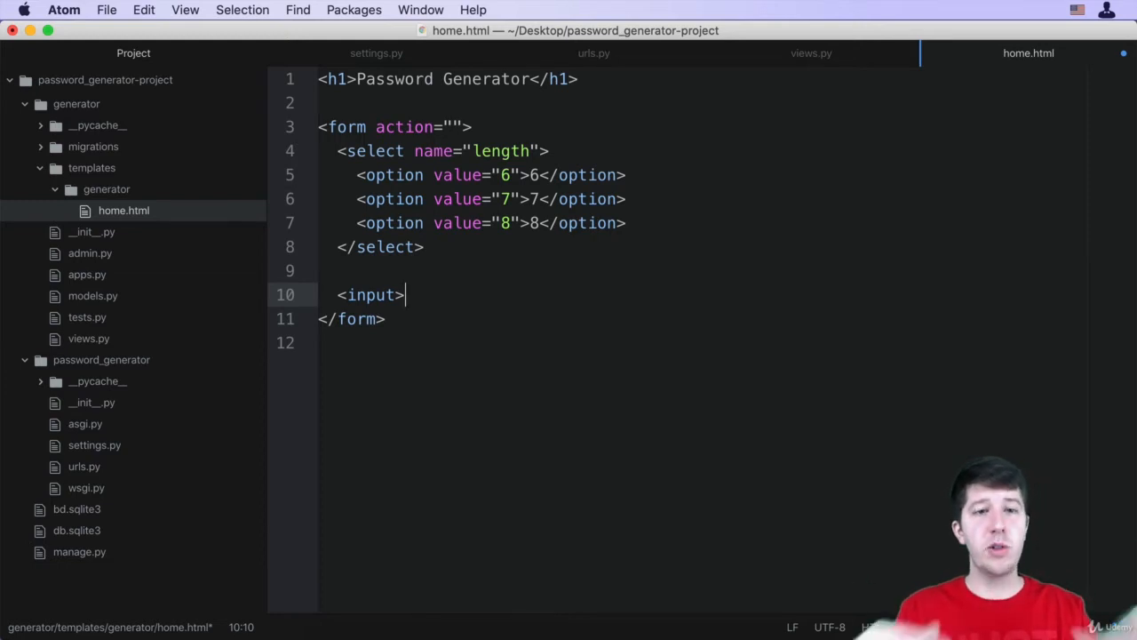
type("\" \"")
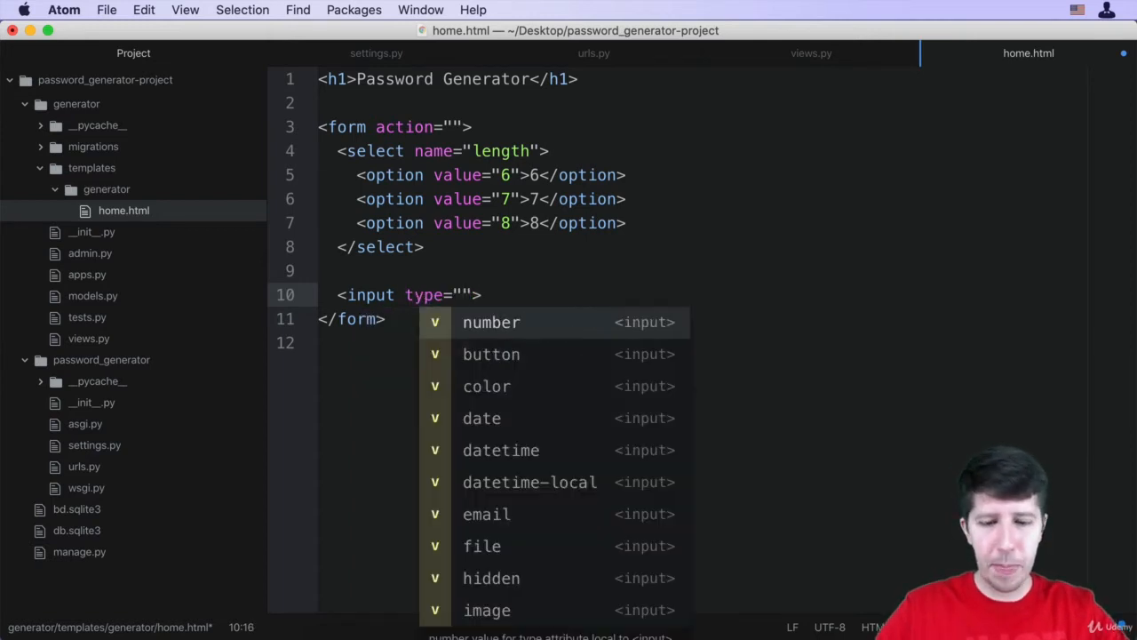
type("submit")
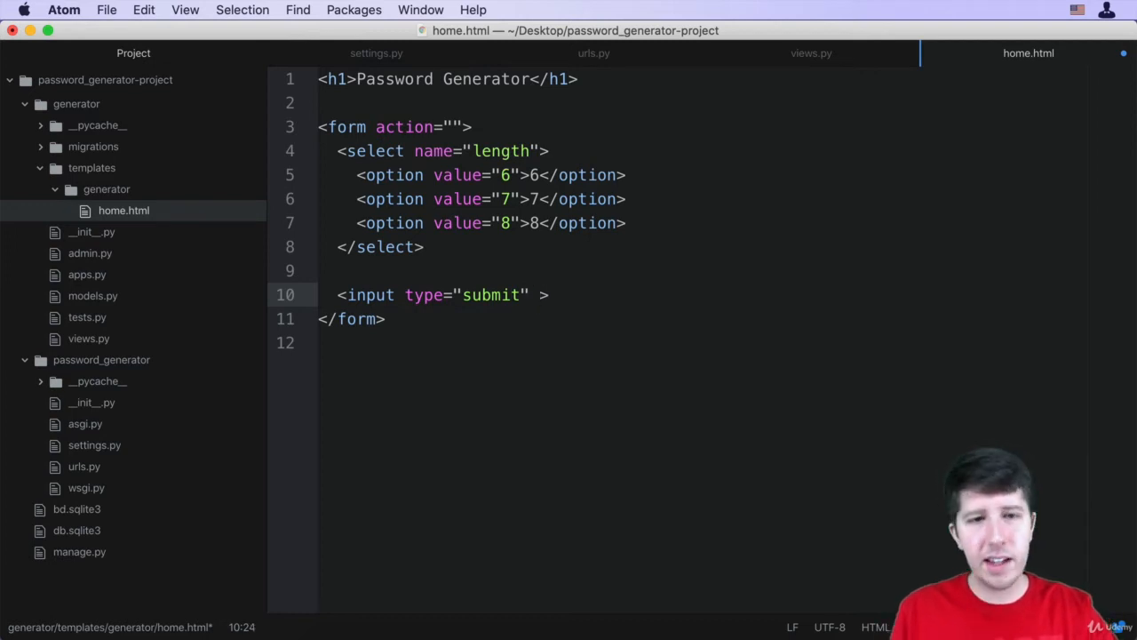
type("va")
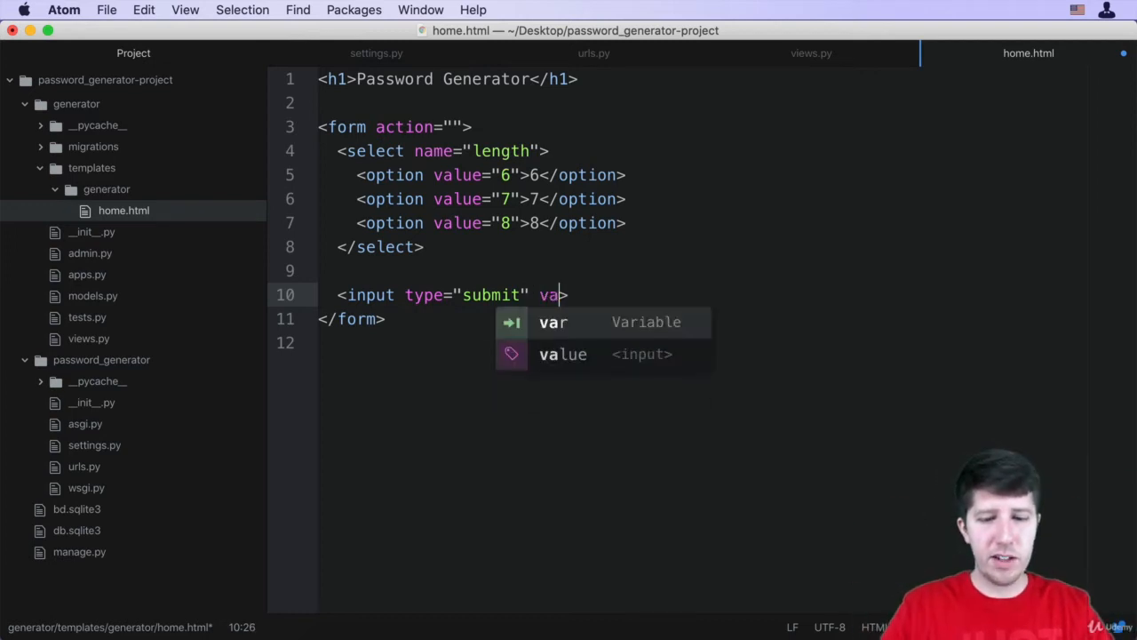
type("lue")
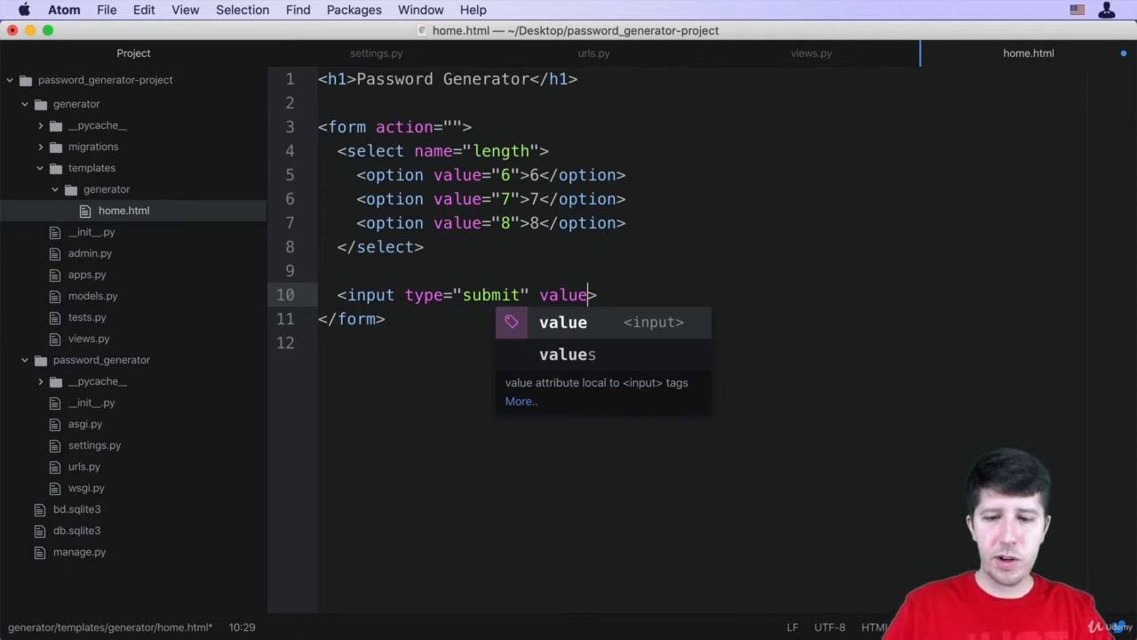
type("=\"G")
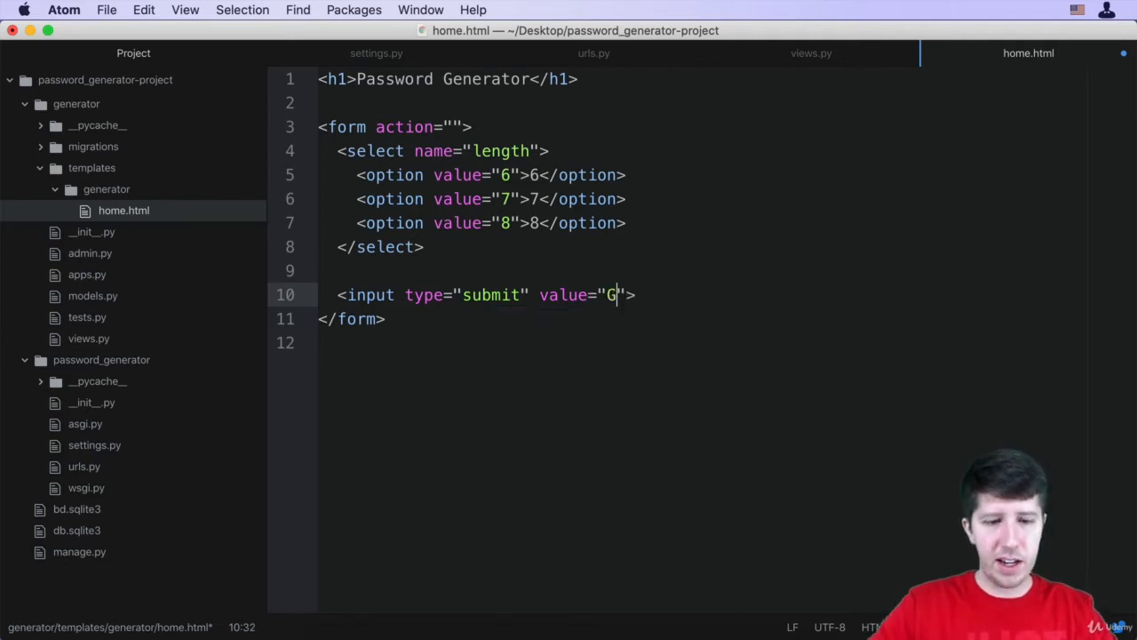
type("enerate Pas")
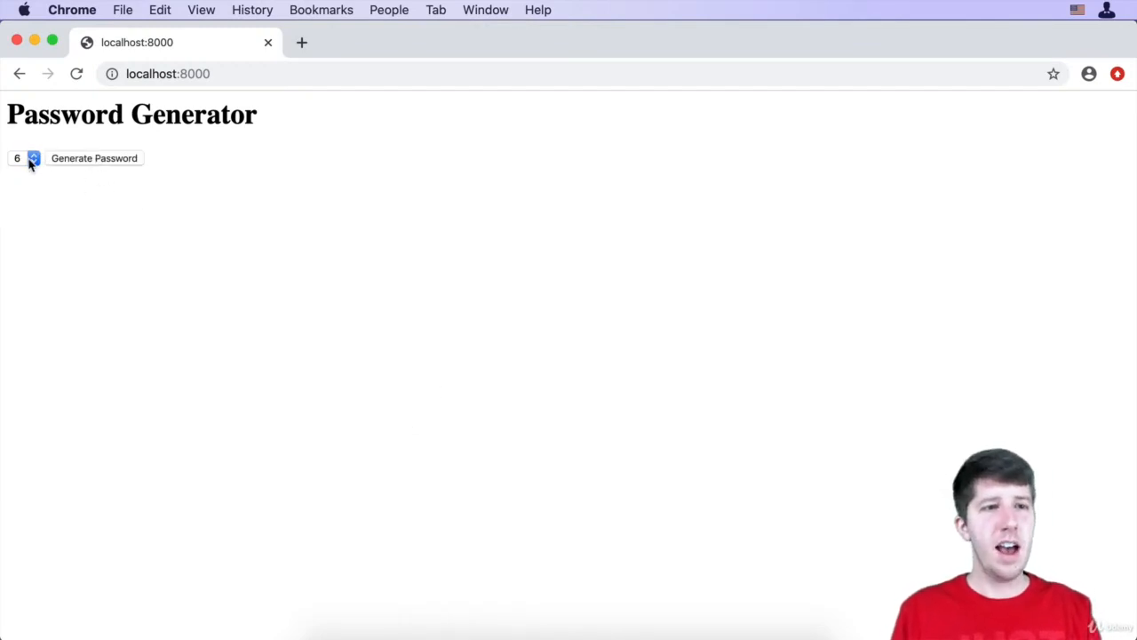
- Submit the form with lengths 7, 8 and 6, watching the ?length= query appear in the address
left_click(34, 152)
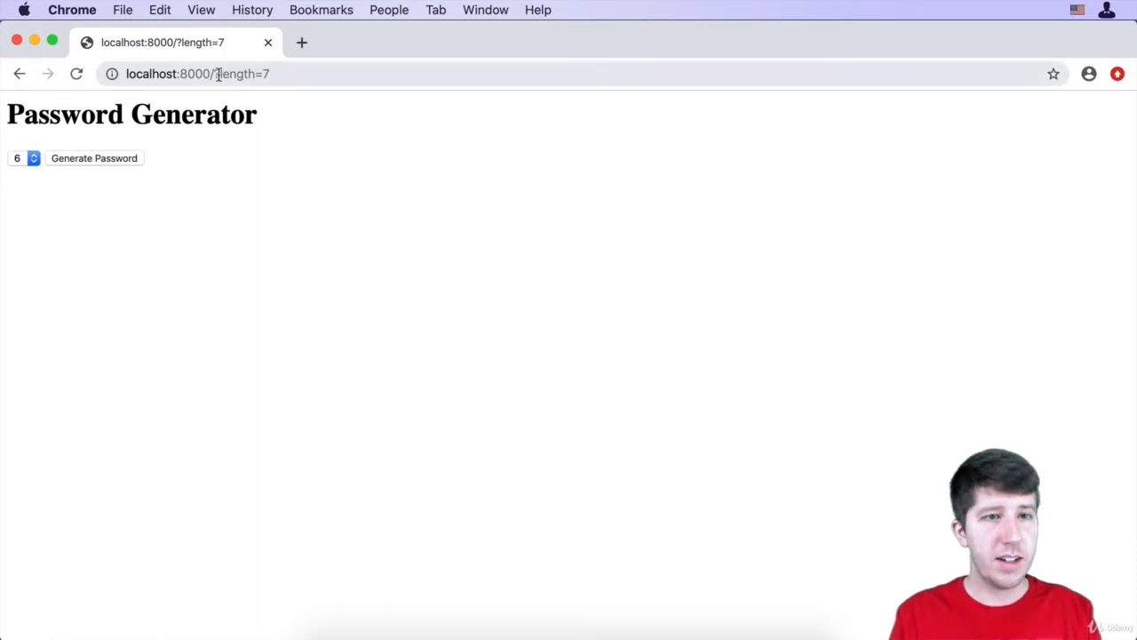
left_click(213, 74)
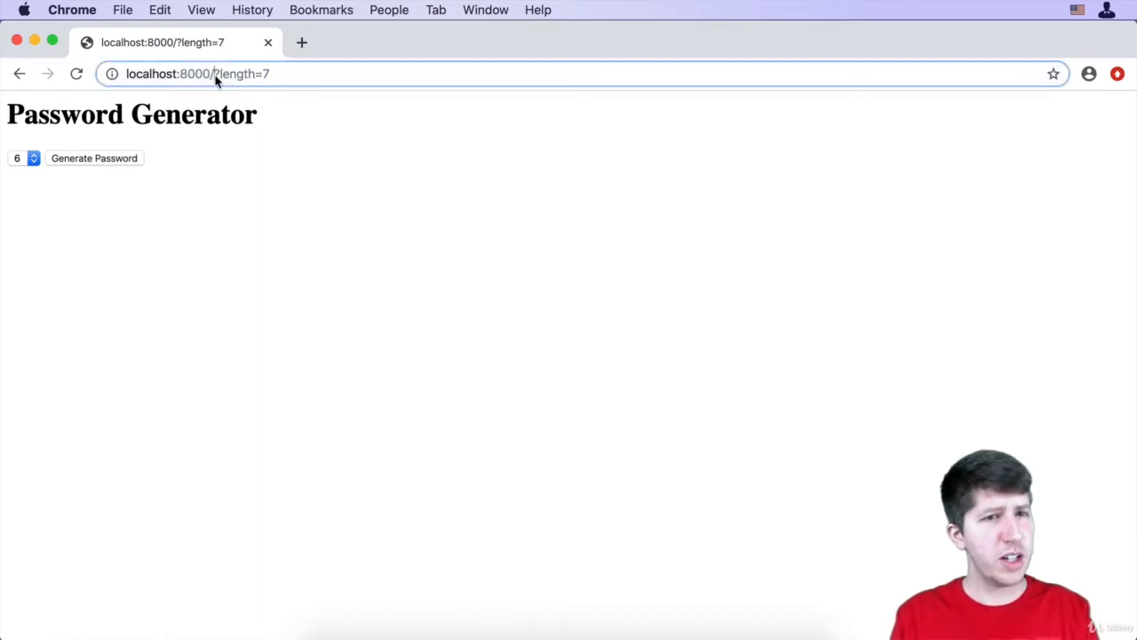
mouse_move(92, 178)
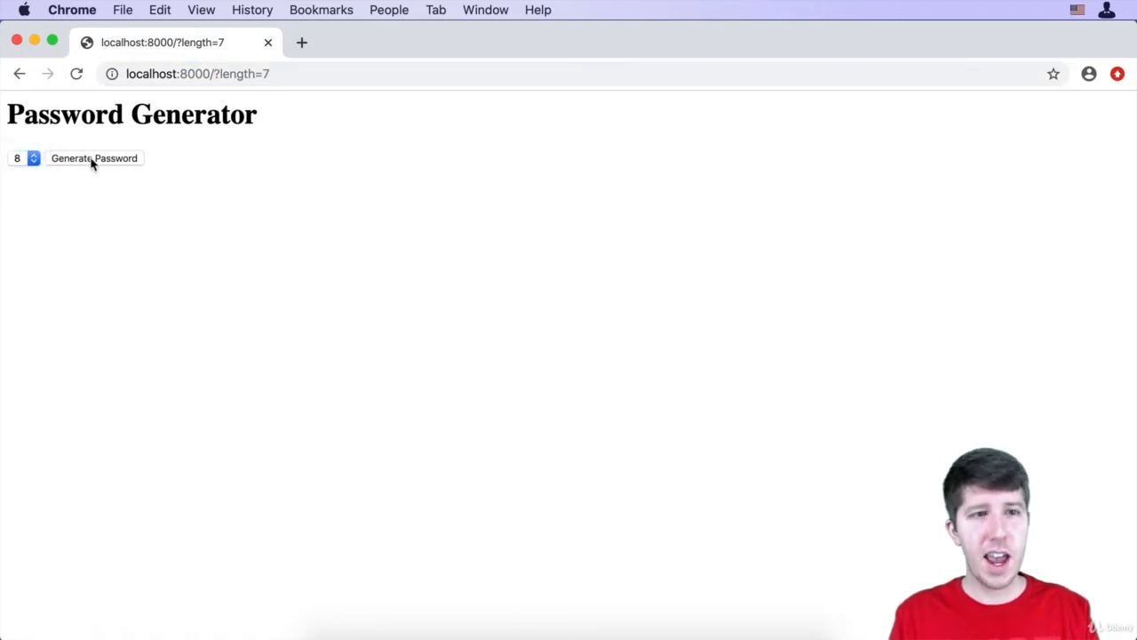
left_click(33, 164)
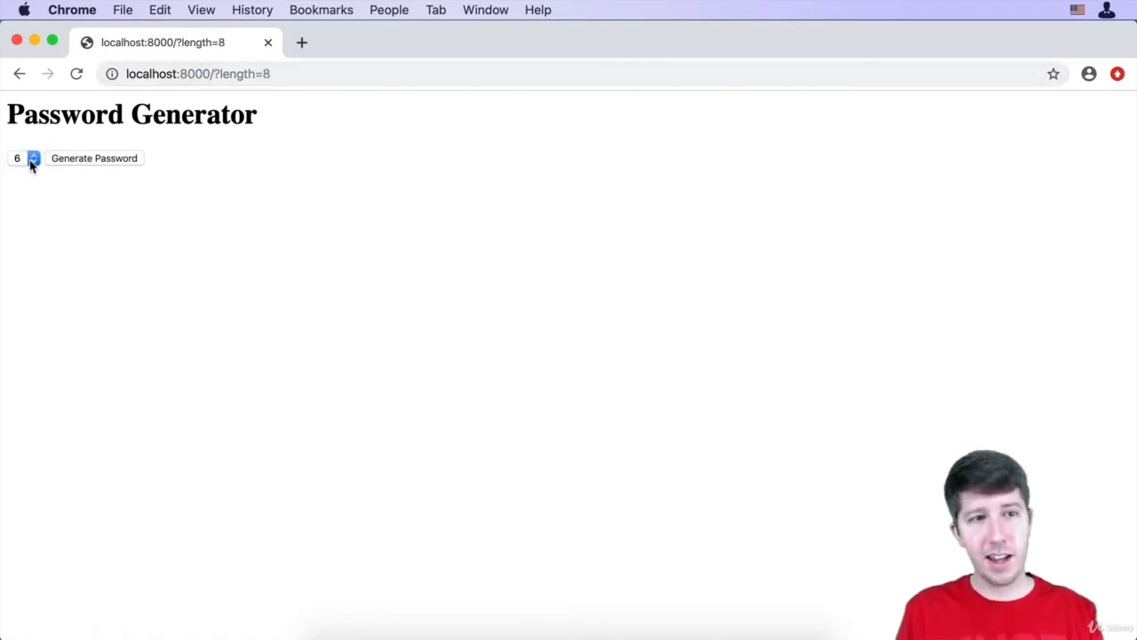
left_click(34, 161)
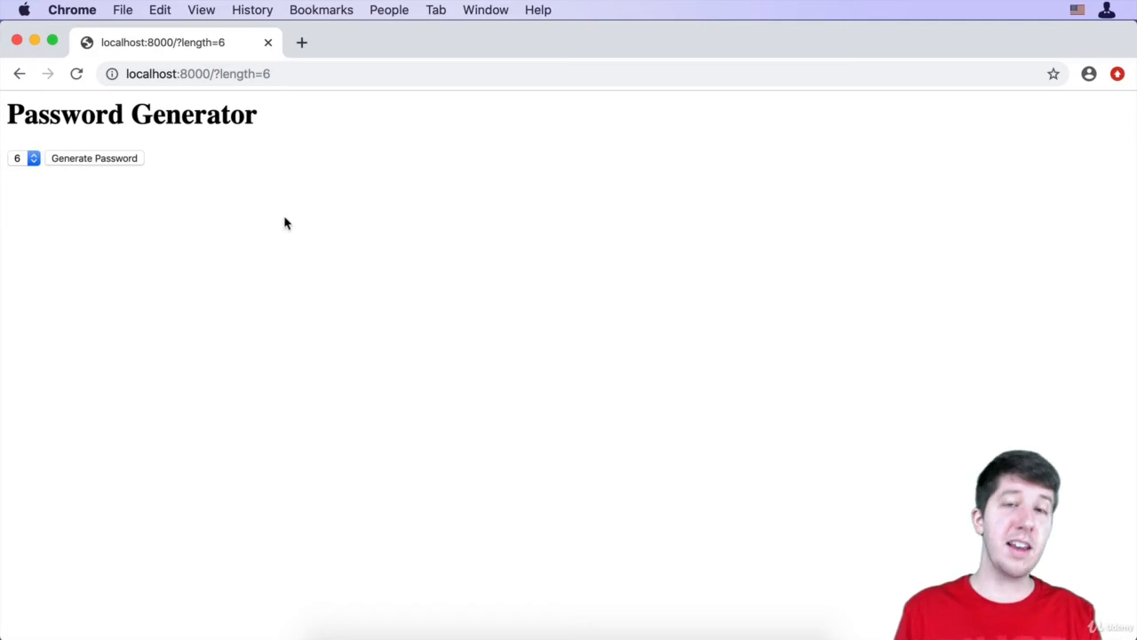
mouse_move(323, 407)
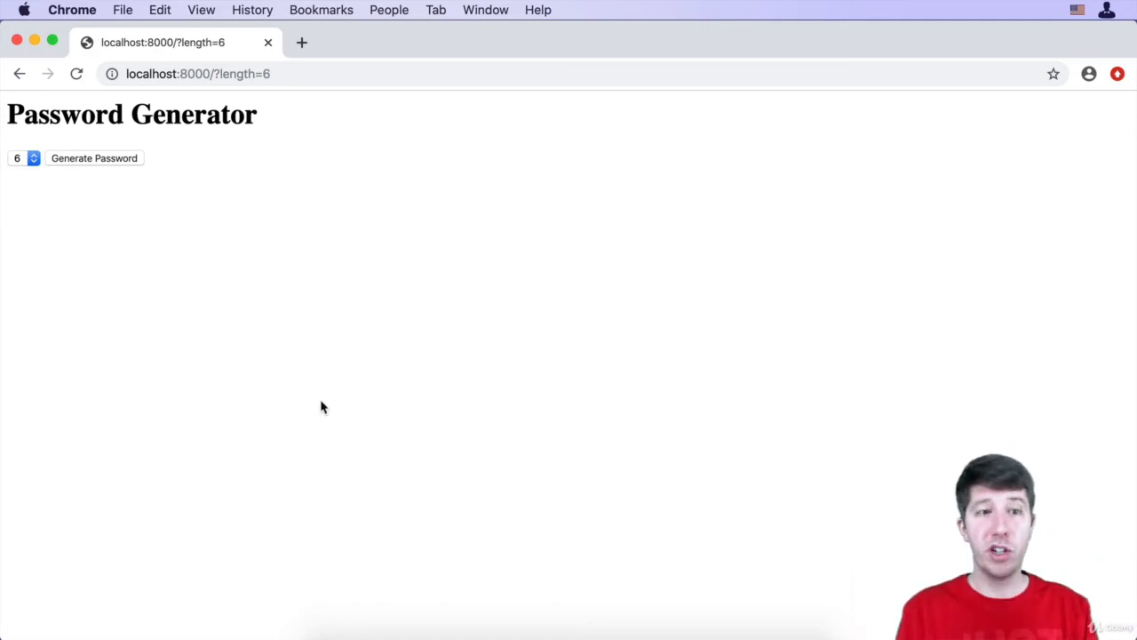
mouse_move(590, 556)
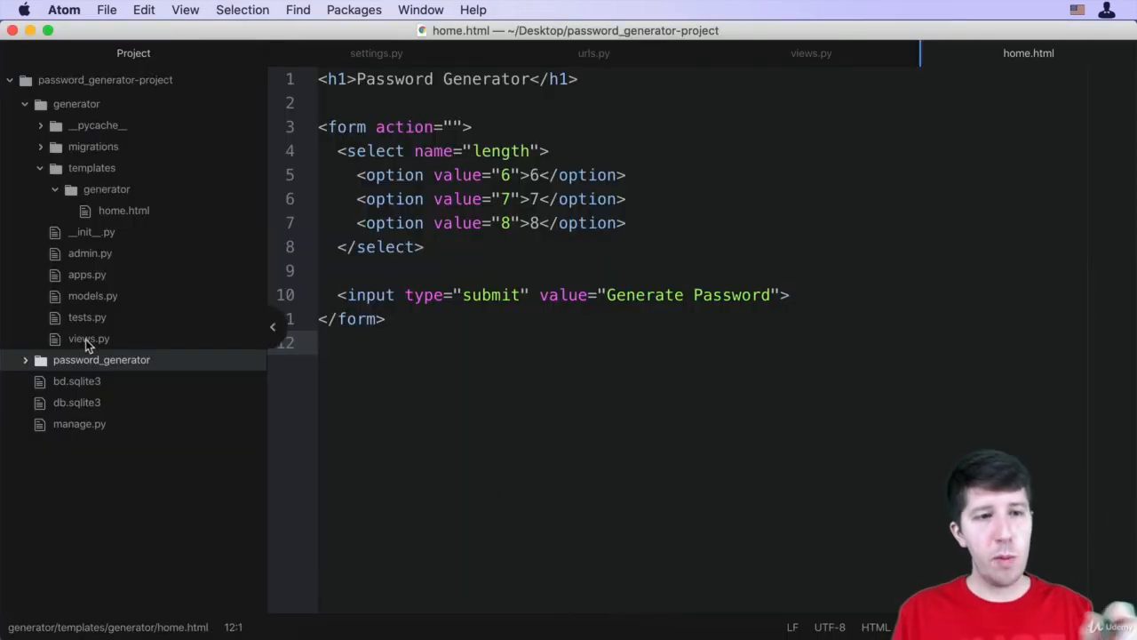
- In urls.py, replace path('eggs', views.eggs) with path('password/', views.password)
left_click(101, 359)
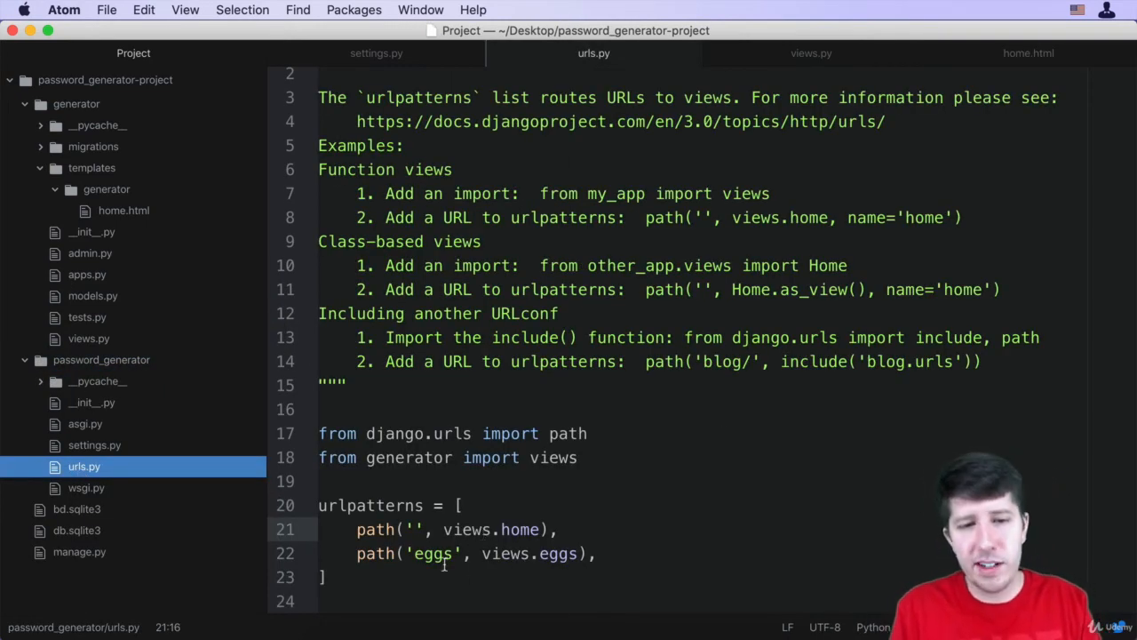
type("pa")
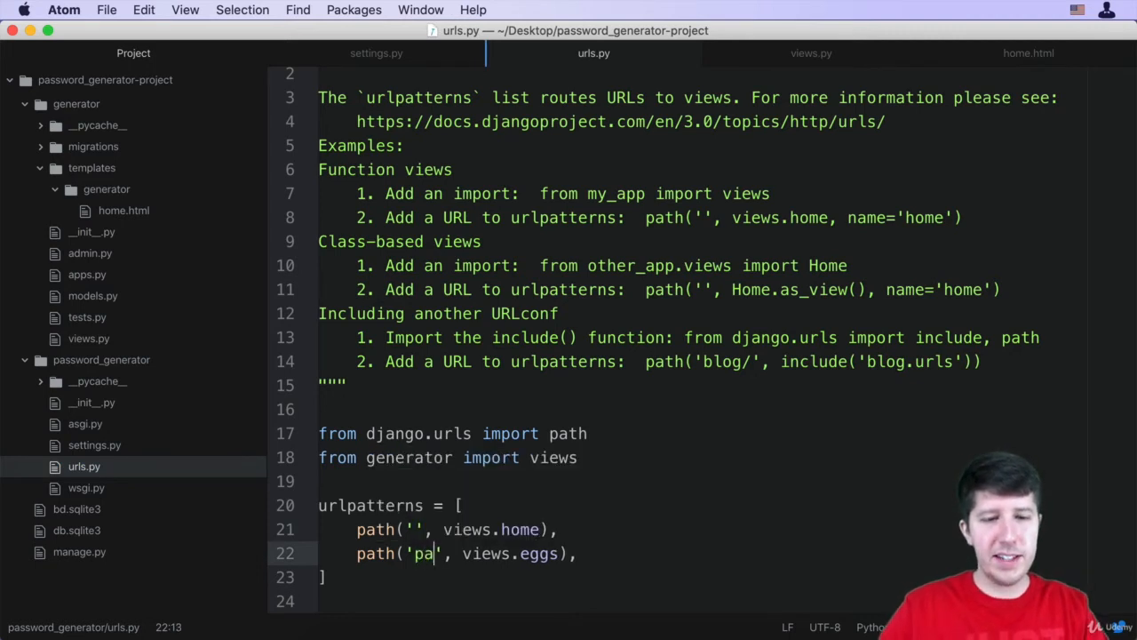
type("ssword")
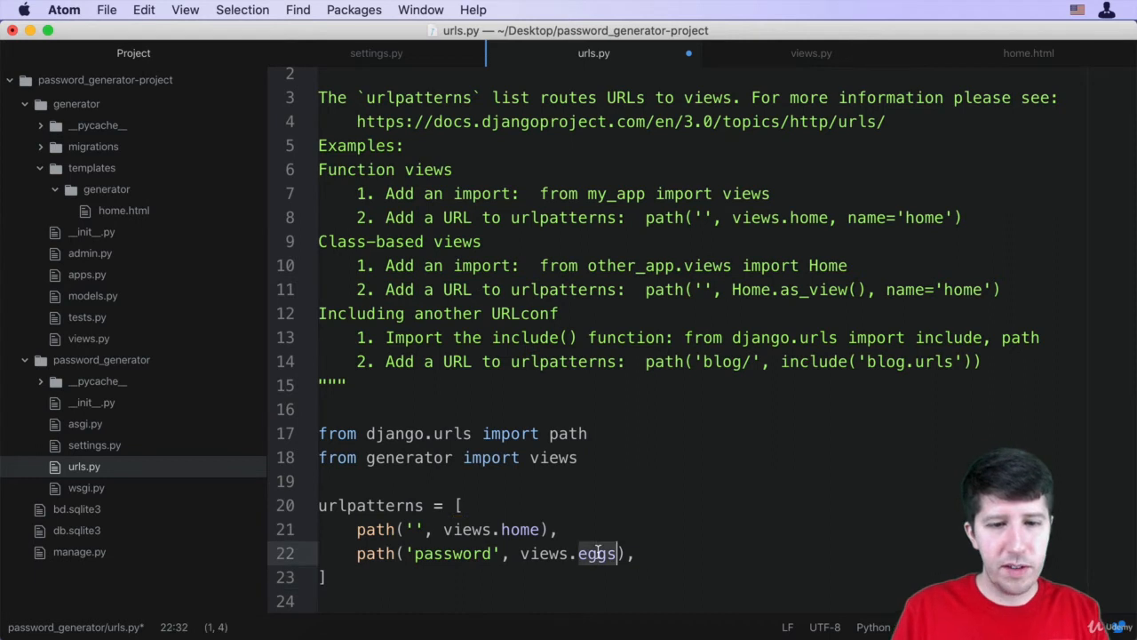
type("password")
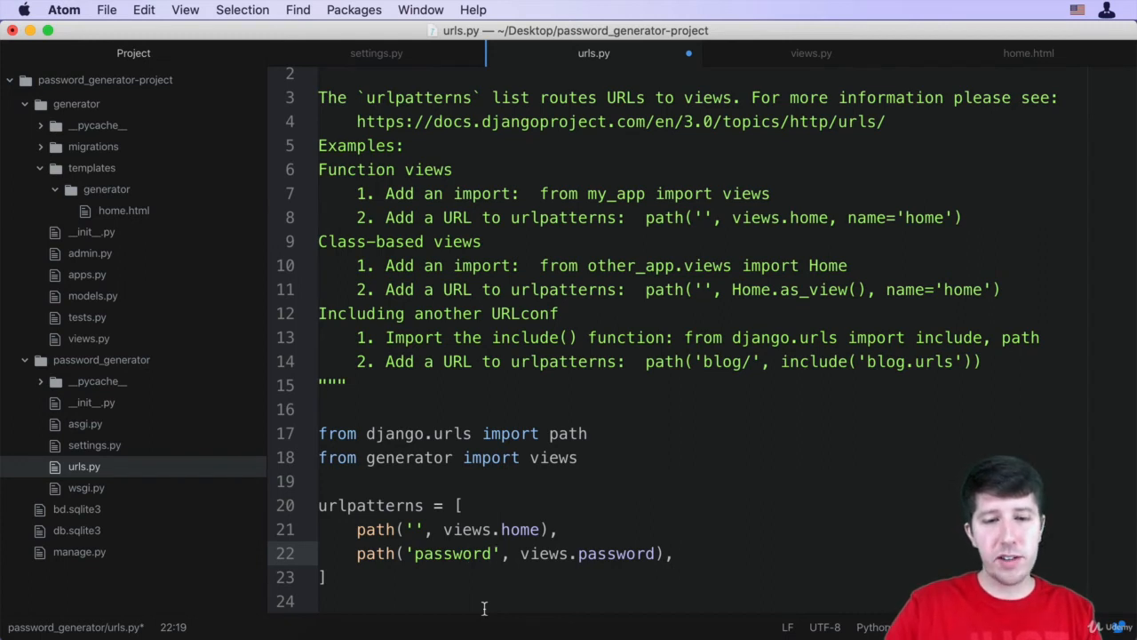
type("/")
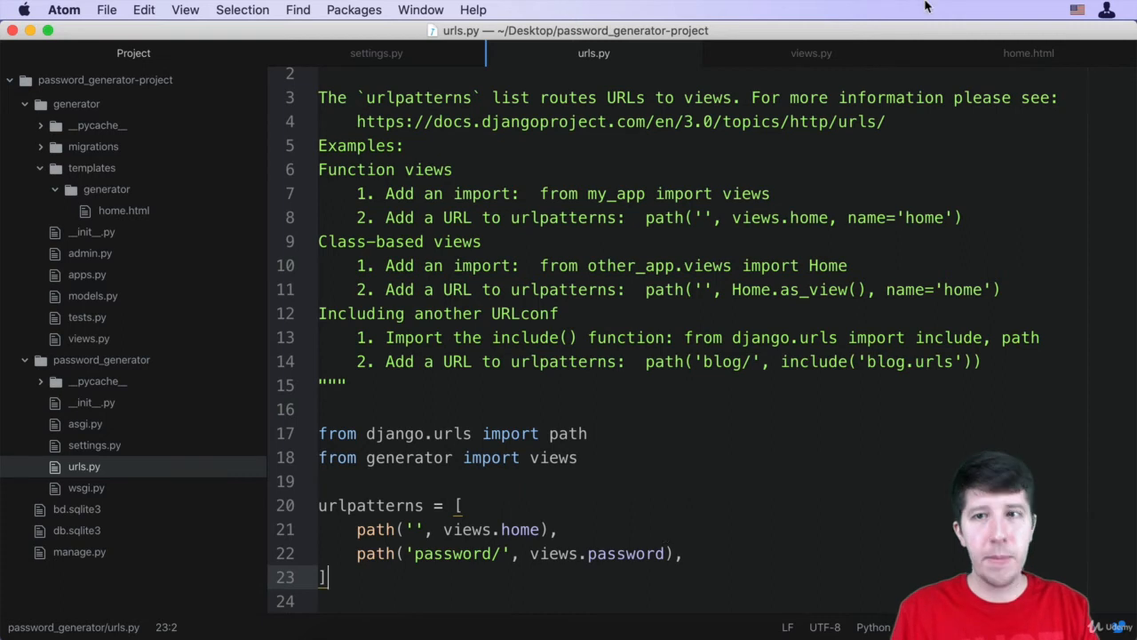
- In views.py, rename eggs to password rendering generator/password.html and drop home's password dict
left_click(811, 53)
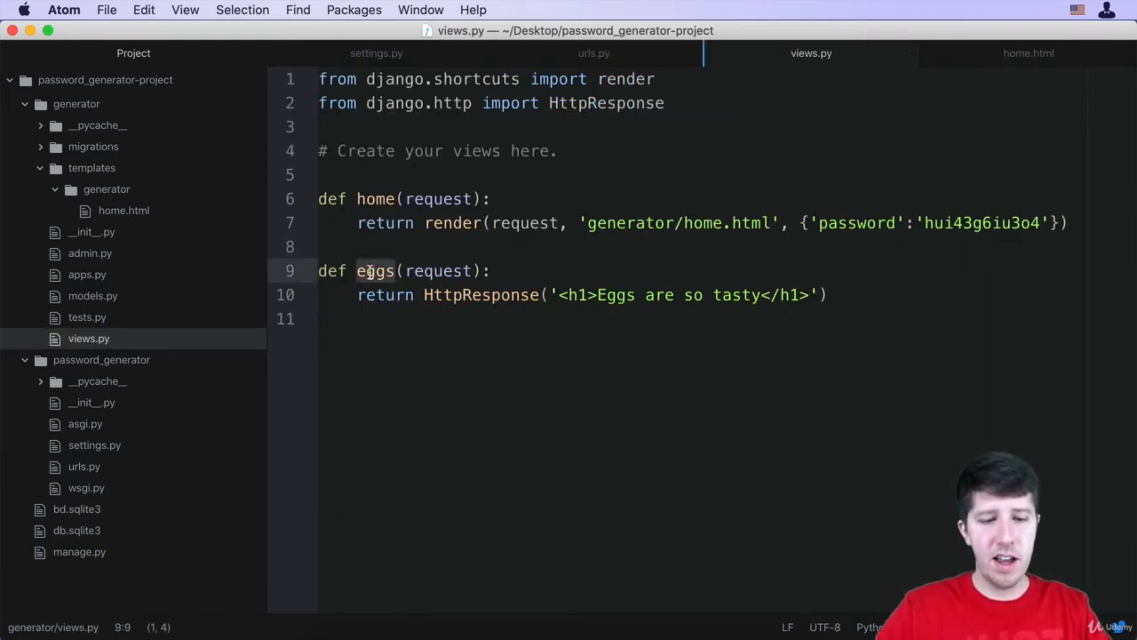
type("pa")
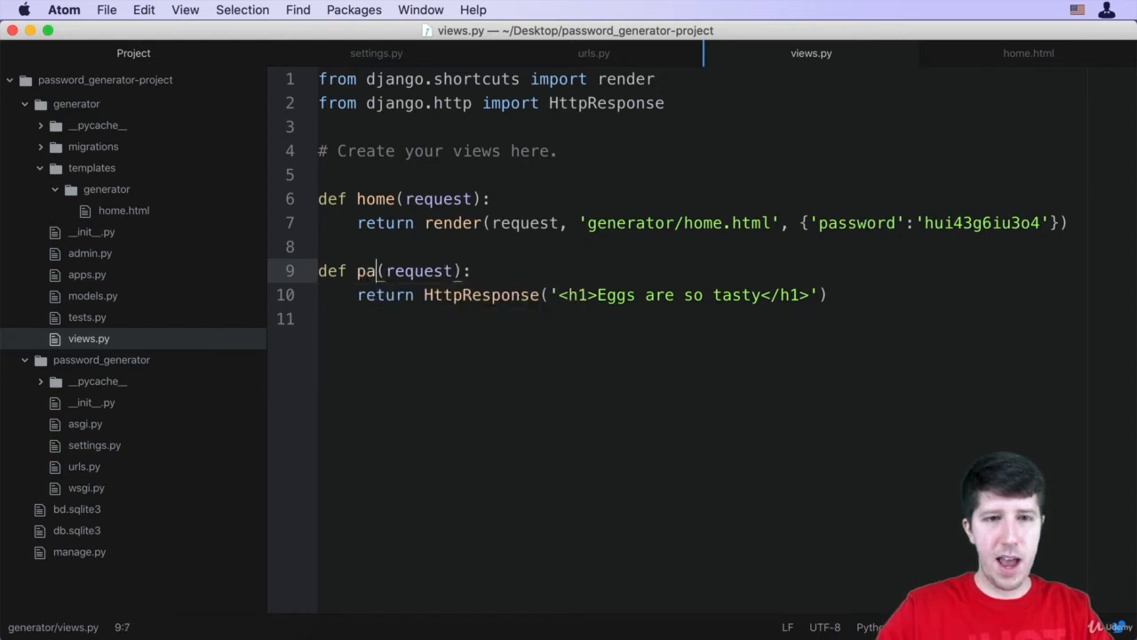
type("ssword")
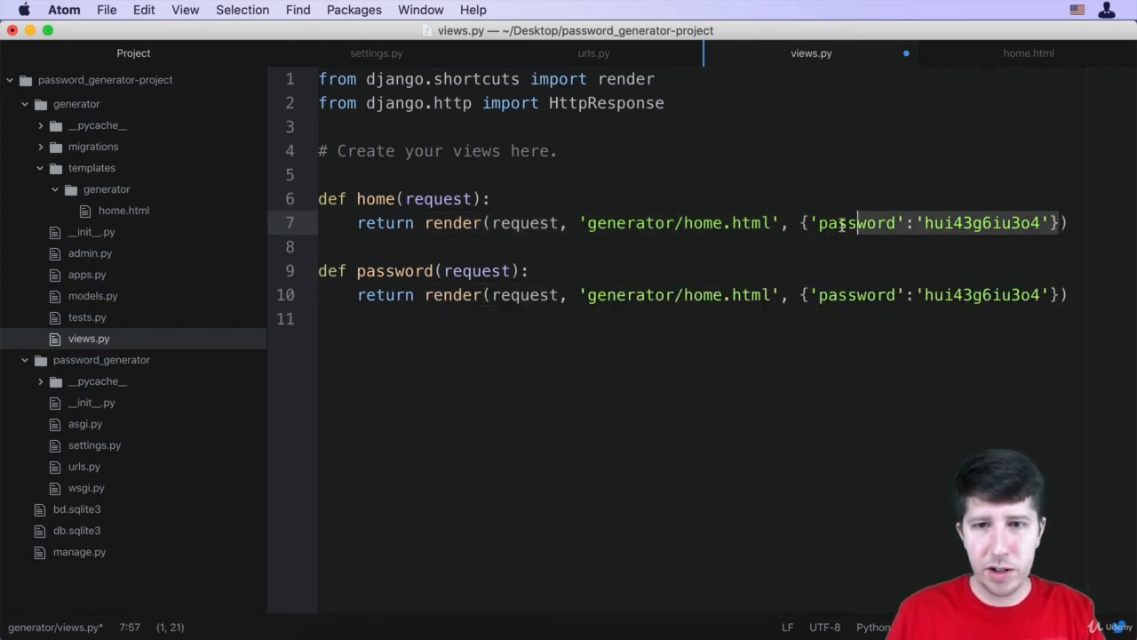
key("Delete")
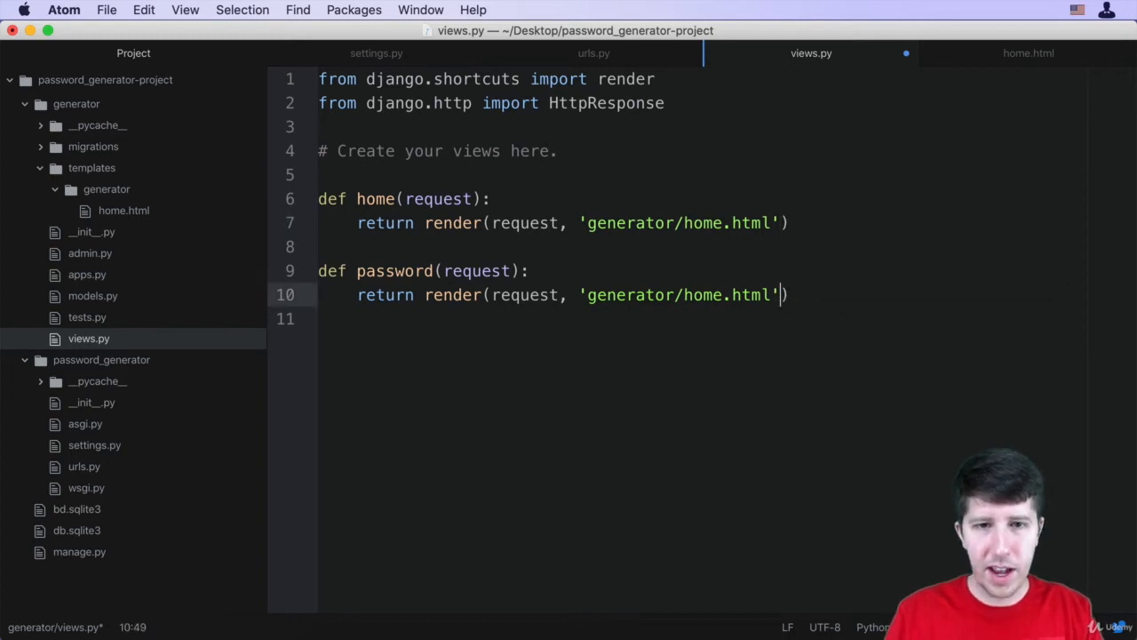
double_click(704, 295)
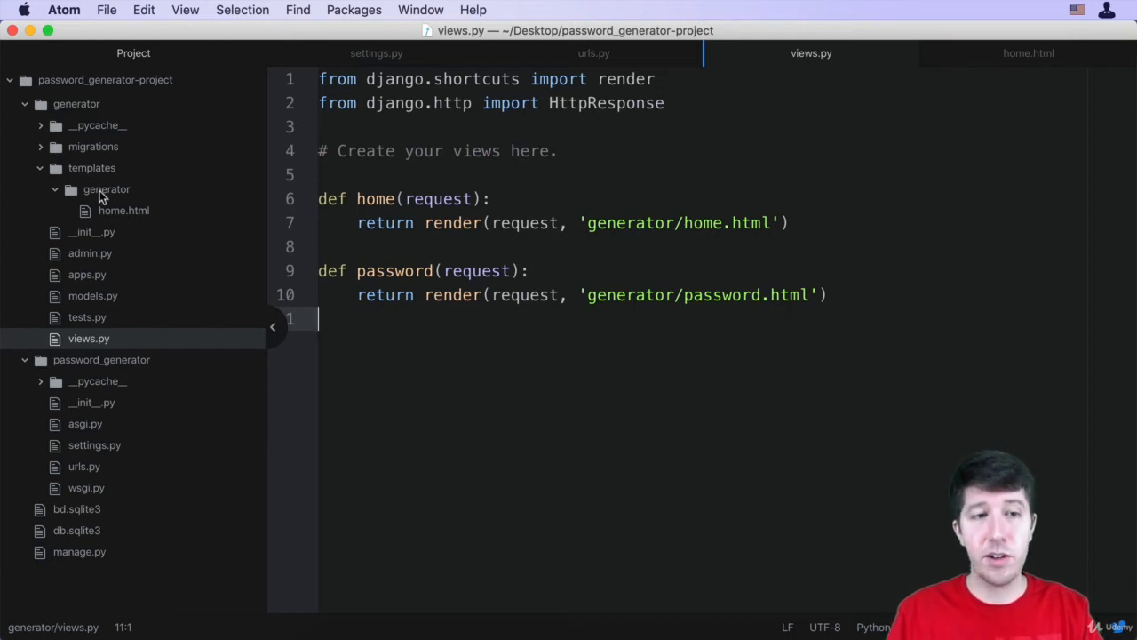
- Create password.html in templates/generator containing the word PASSWORD
right_click(107, 188)
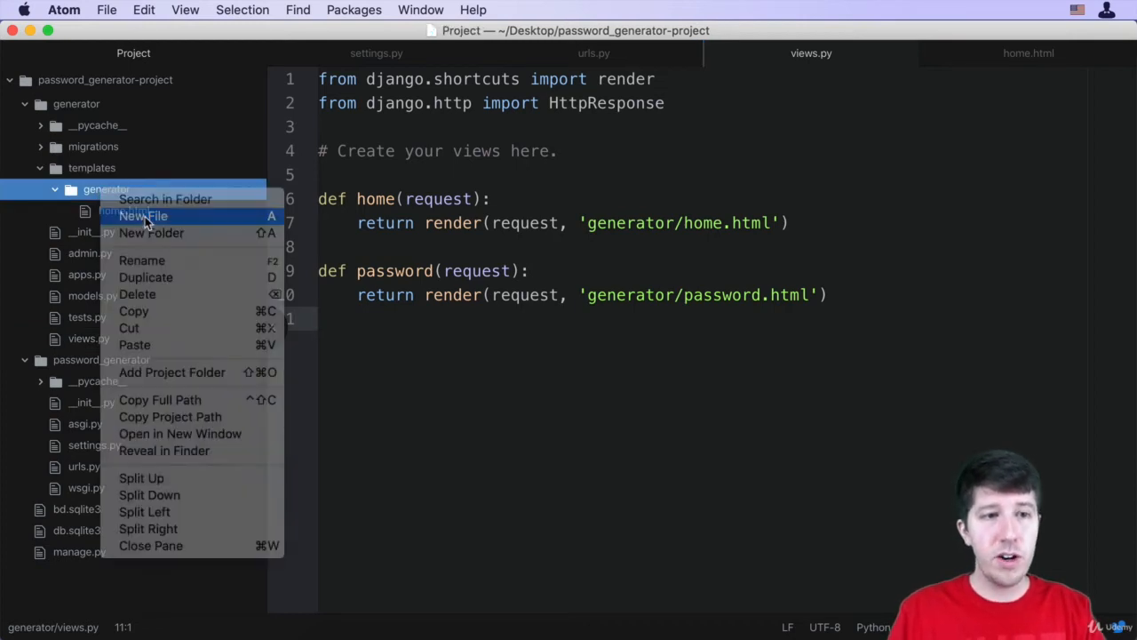
left_click(142, 217)
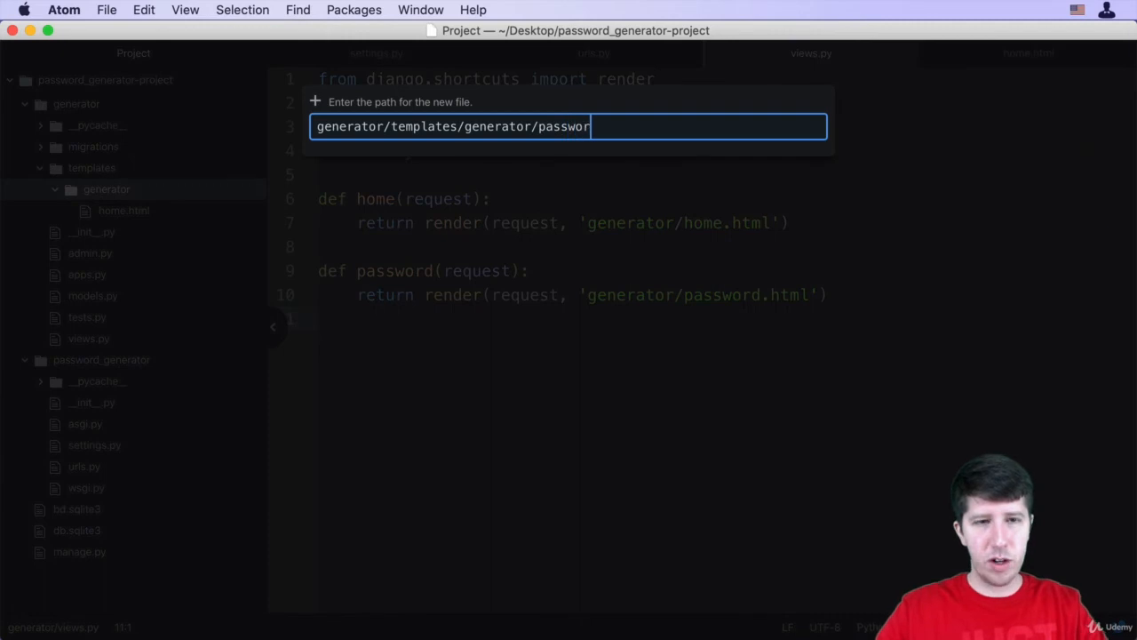
type("d.html")
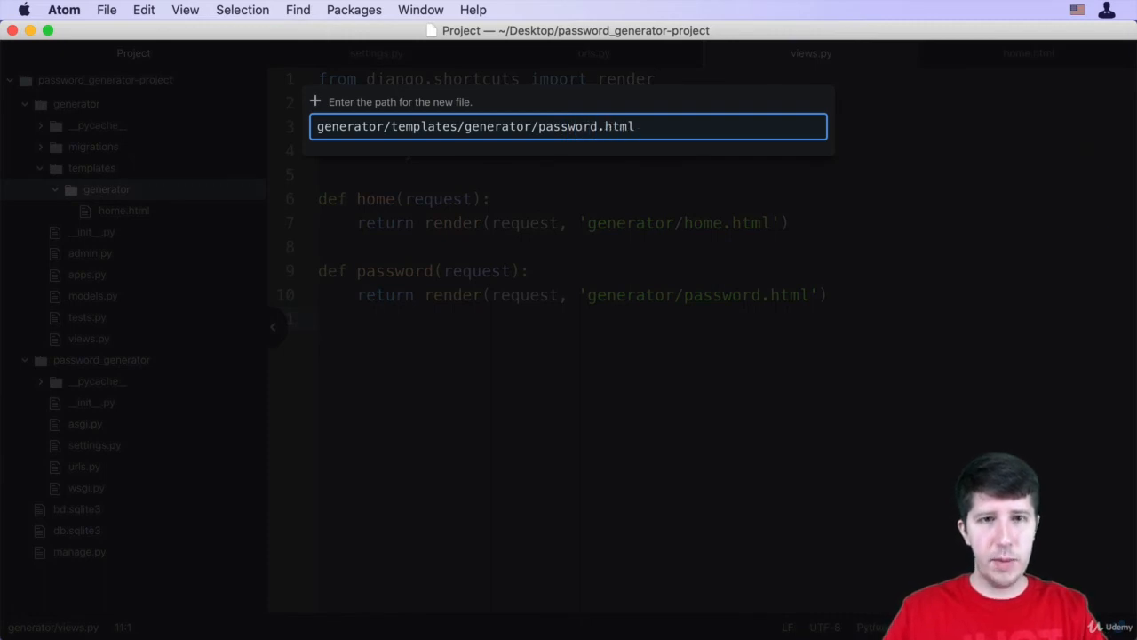
key("enter")
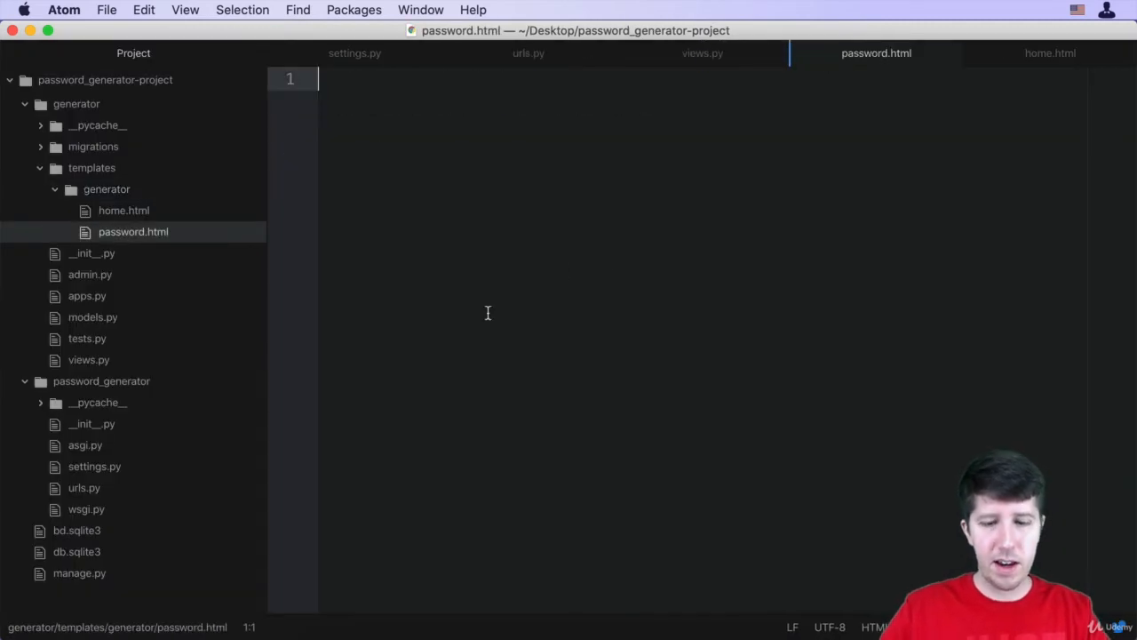
type("PAS")
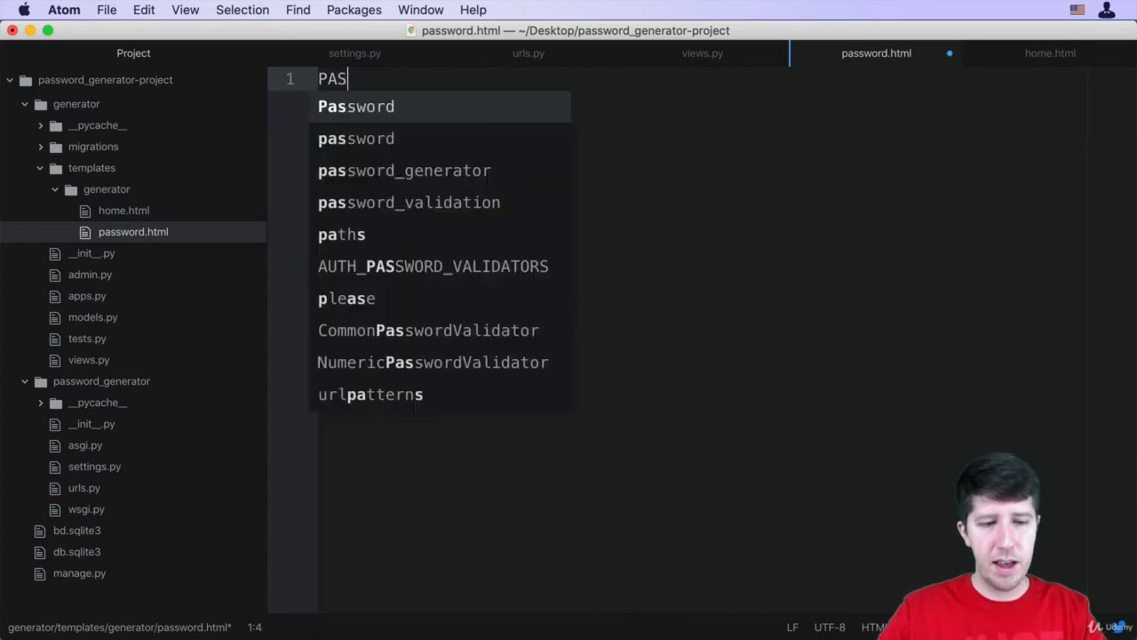
type("SWORD")
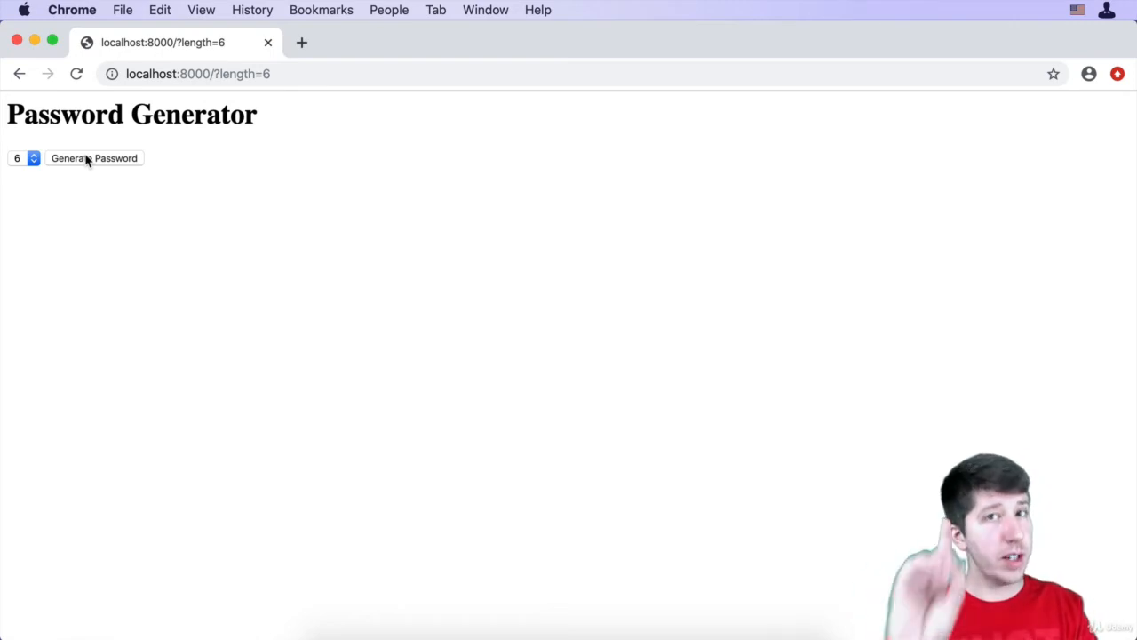
mouse_move(86, 199)
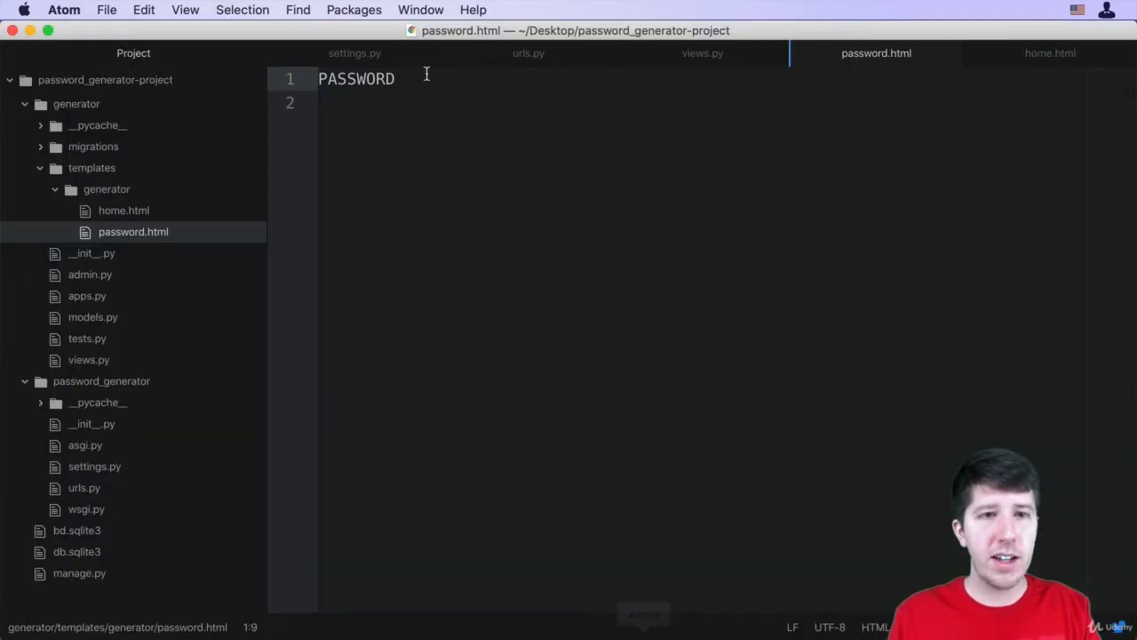
- Set the home.html form's action value to "password"
left_click(1050, 53)
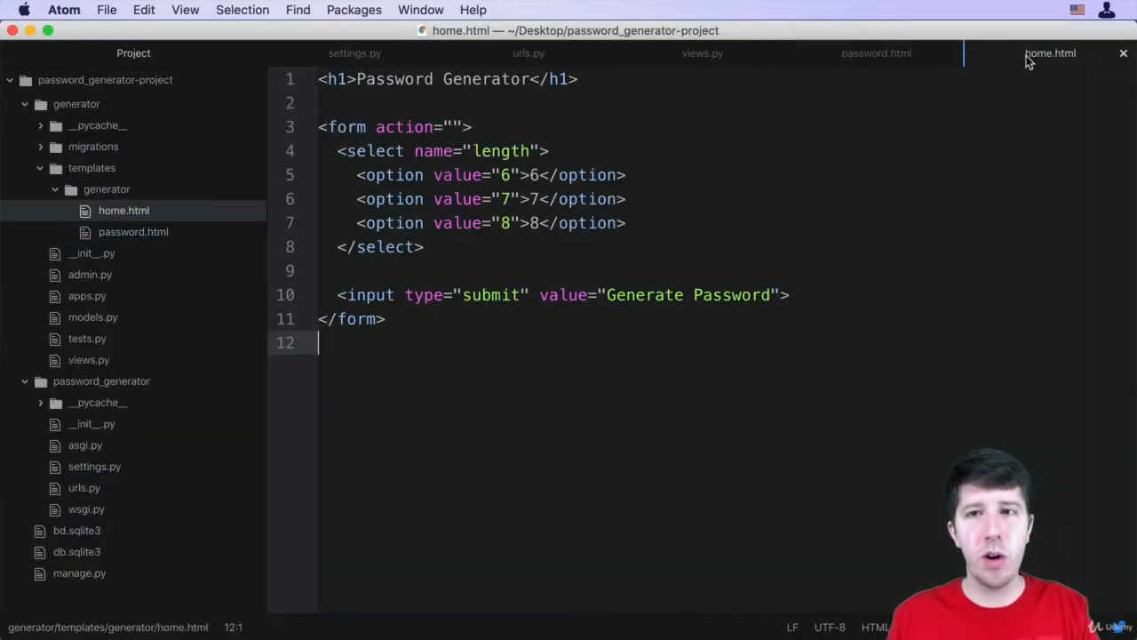
left_click(451, 127)
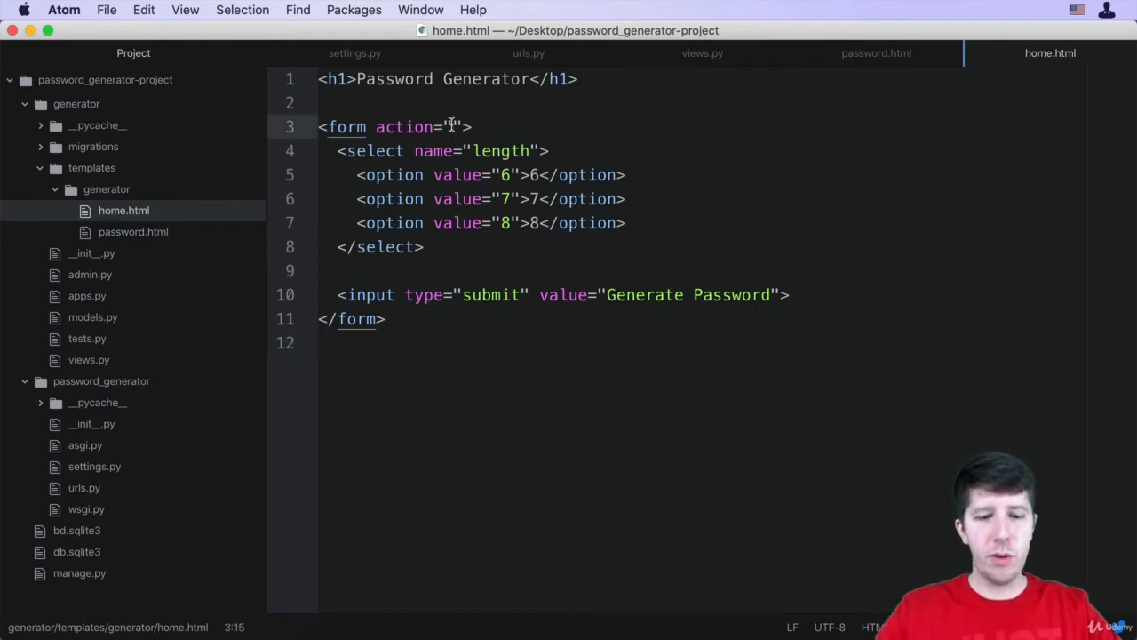
type("password")
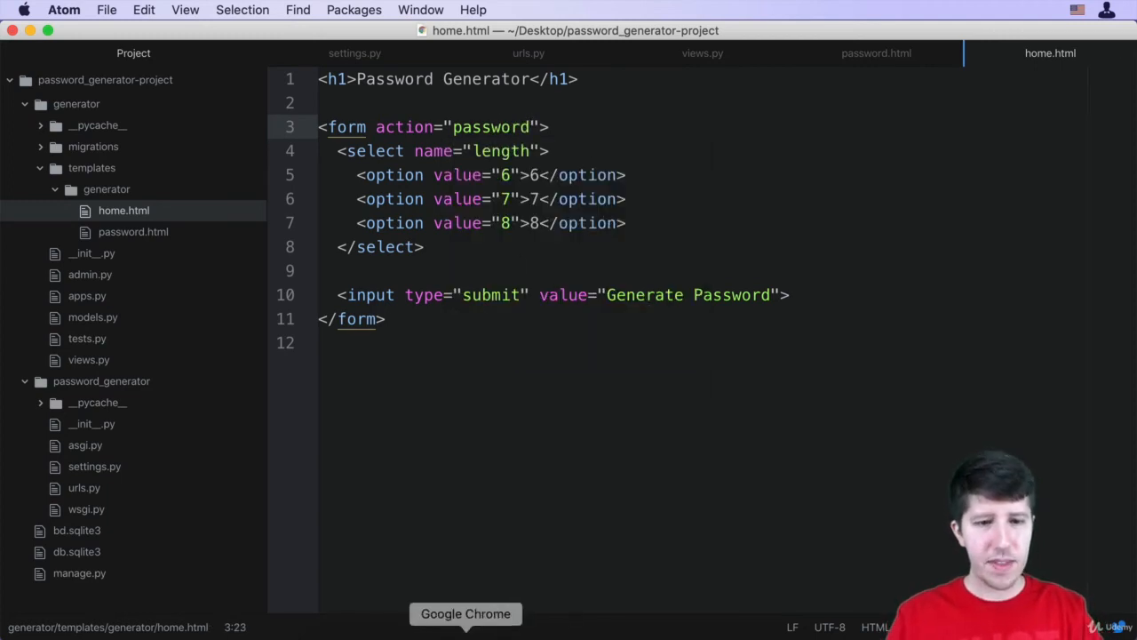
- Submit Generate Password in Chrome and land on /password/?length=6 showing PASSWORD
left_click(466, 613)
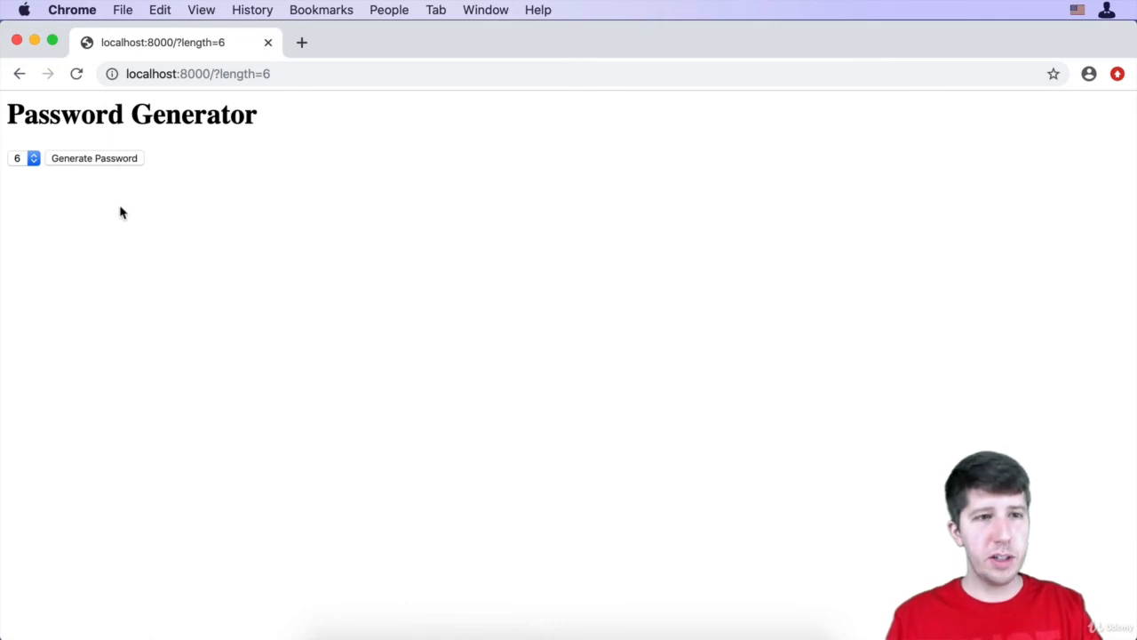
left_click(95, 158)
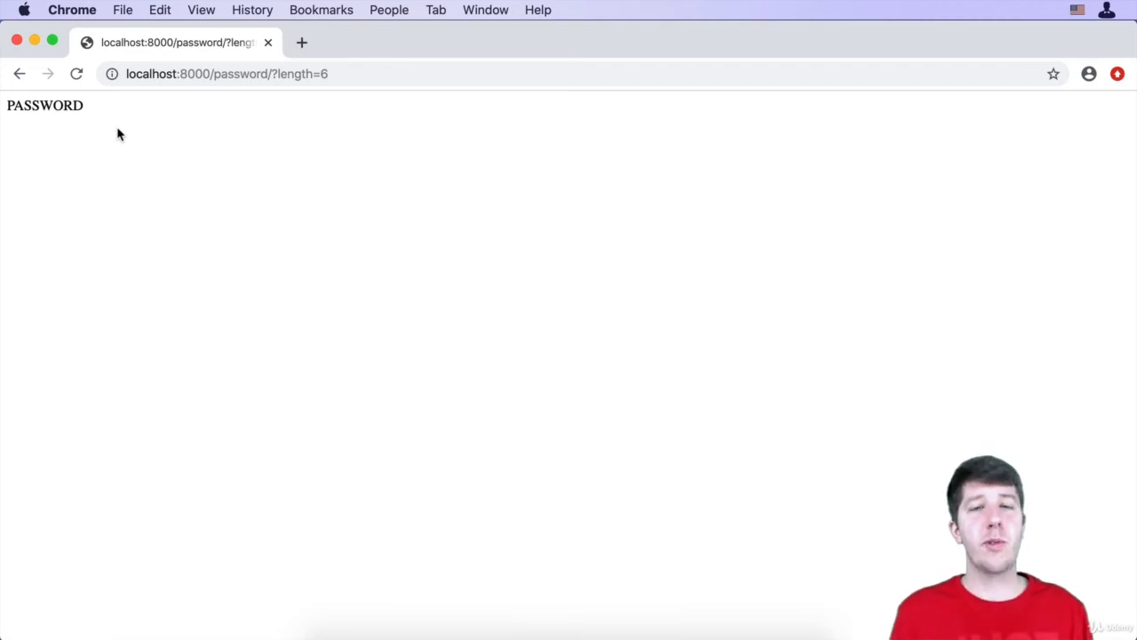
mouse_move(149, 125)
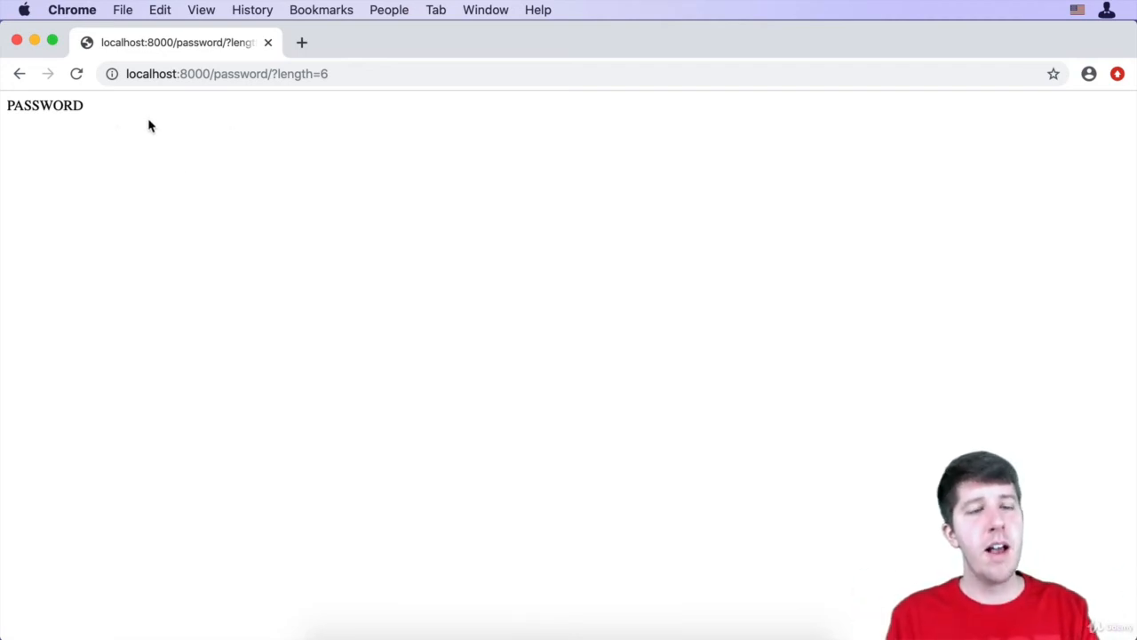
mouse_move(675, 537)
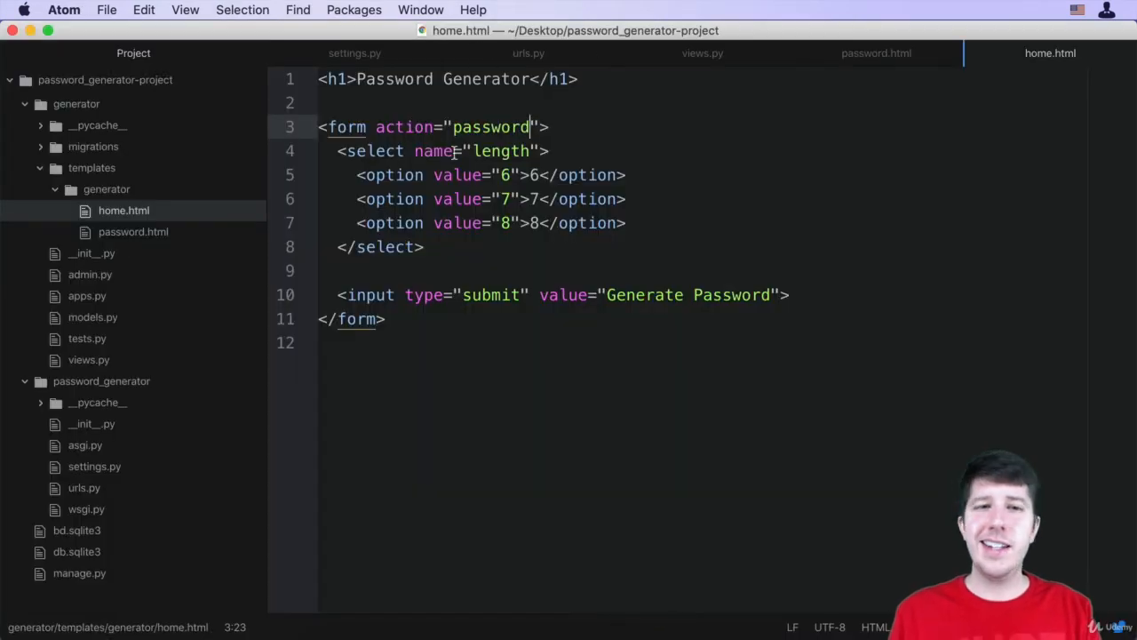
- Change the second path() in urls.py from password/ to generatedpassword/
double_click(490, 128)
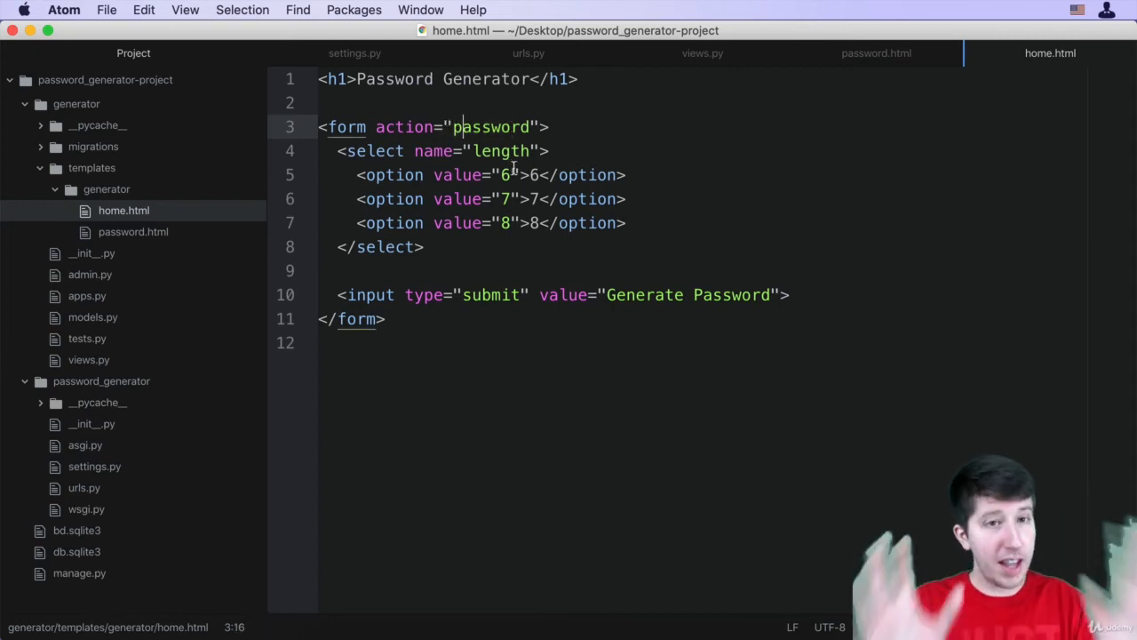
left_click(528, 53)
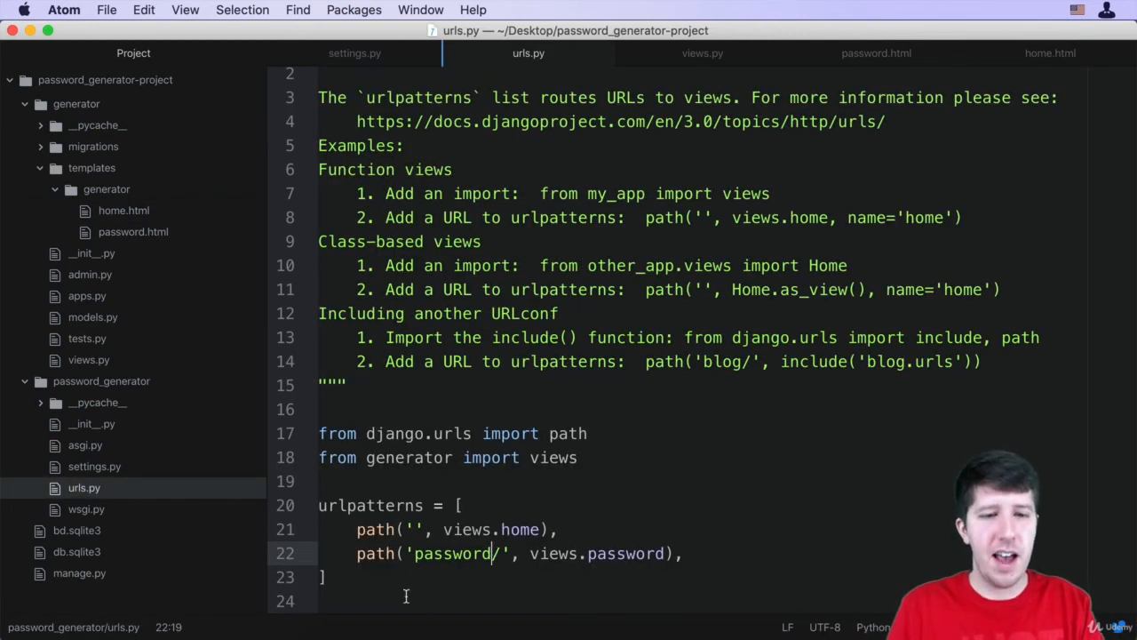
type("generated")
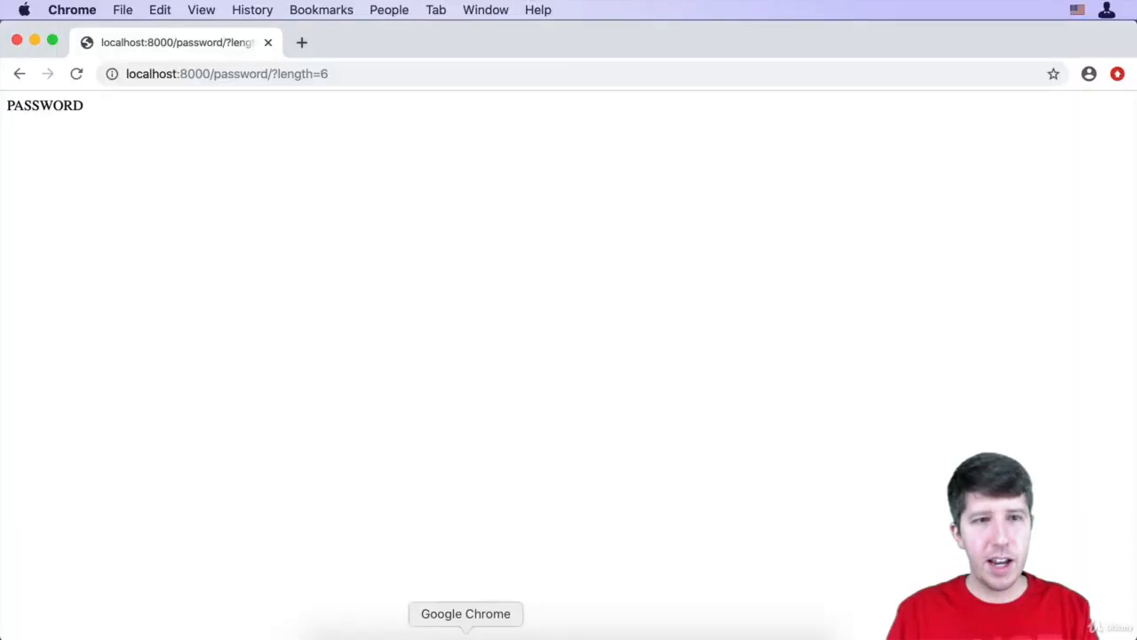
- Navigate back to the Password Generator home page at localhost:8000
left_click(20, 74)
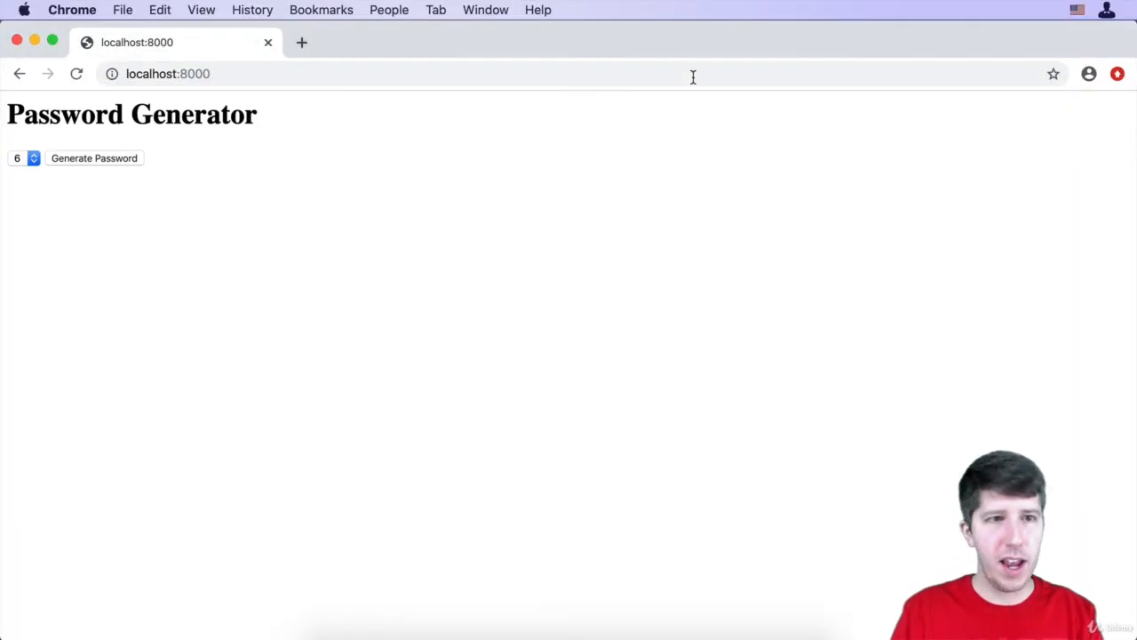
left_click(93, 158)
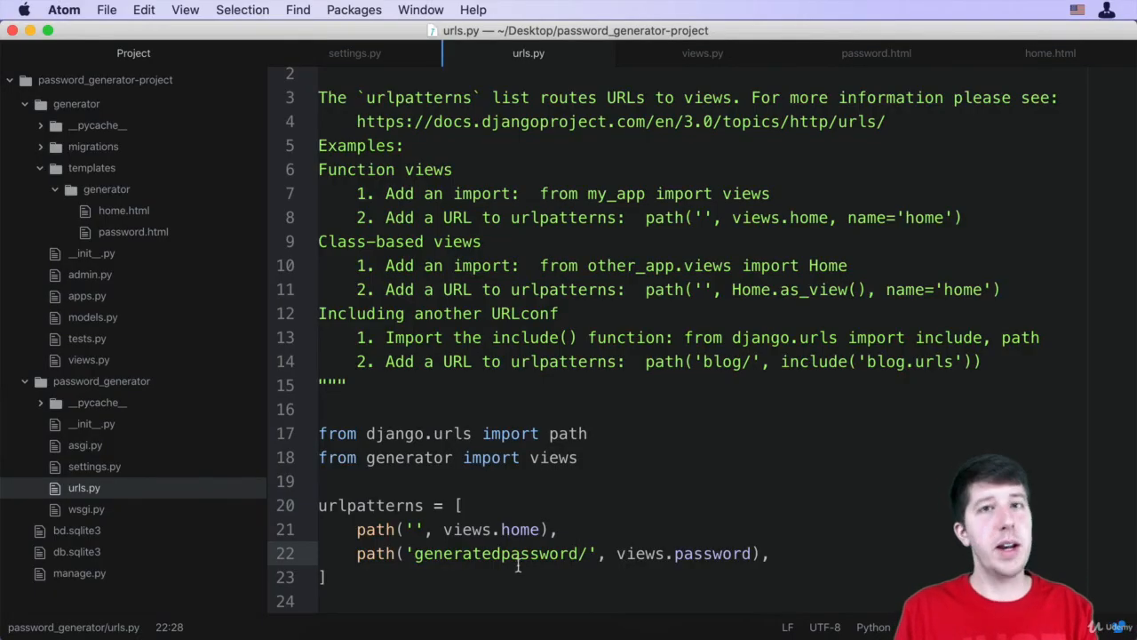
mouse_move(1050, 53)
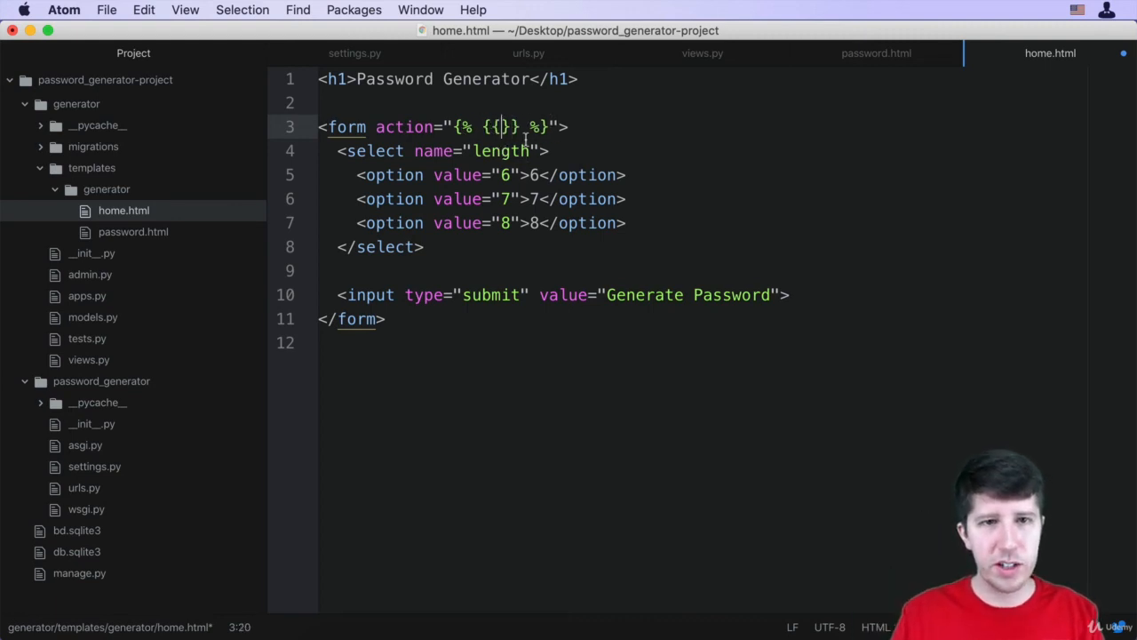
- Replace the home form's action with {% url 'password' %}
key("backspace")
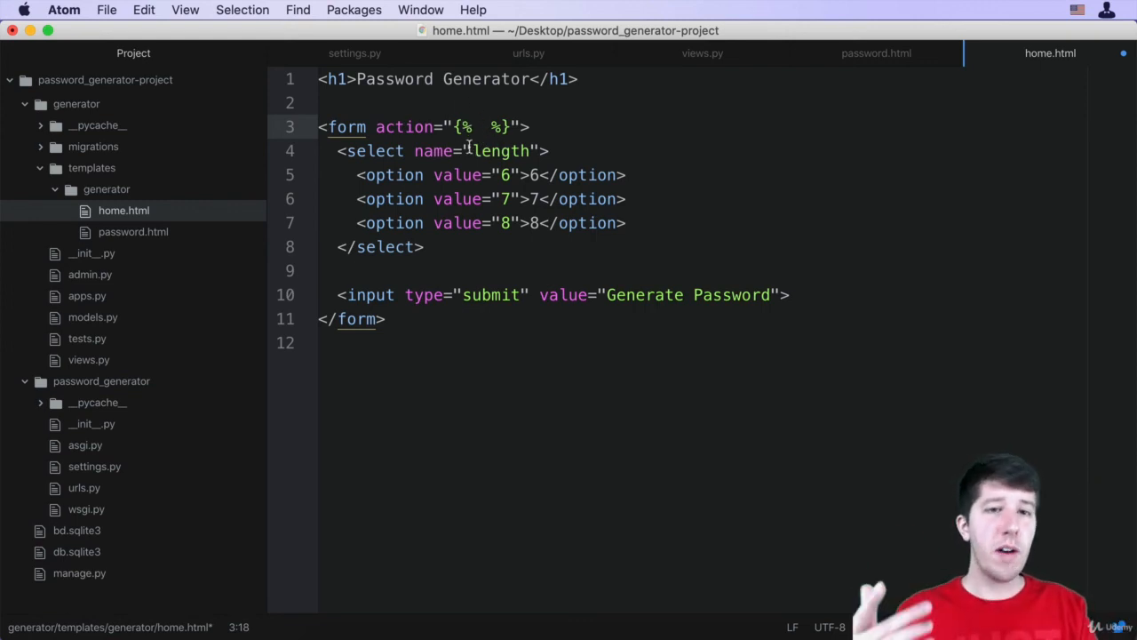
type("url")
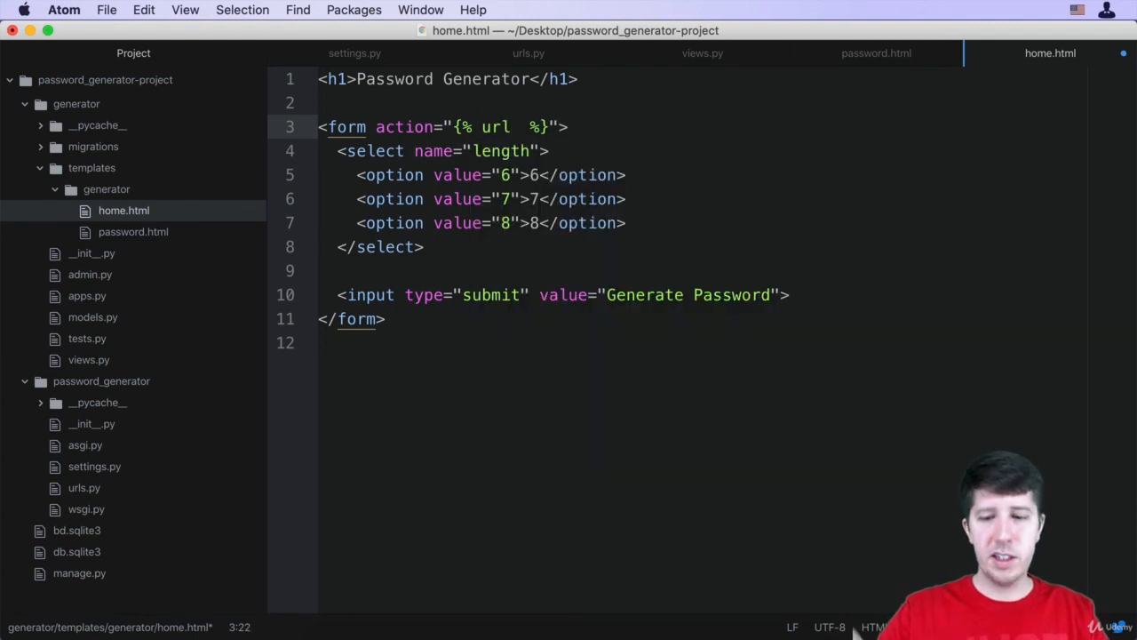
type("''")
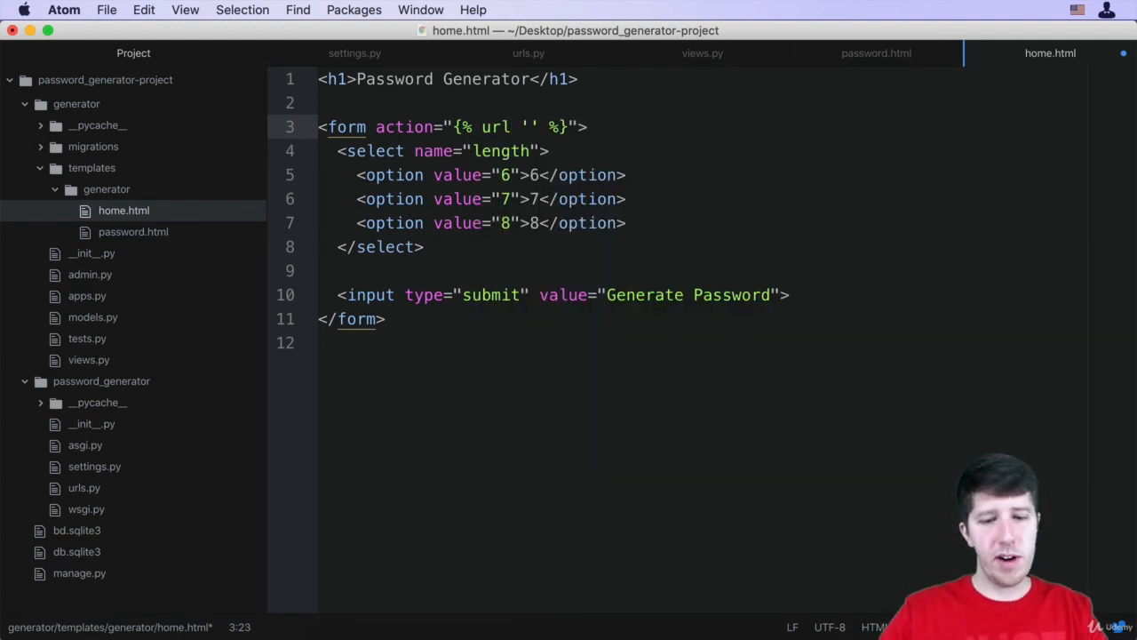
type("password")
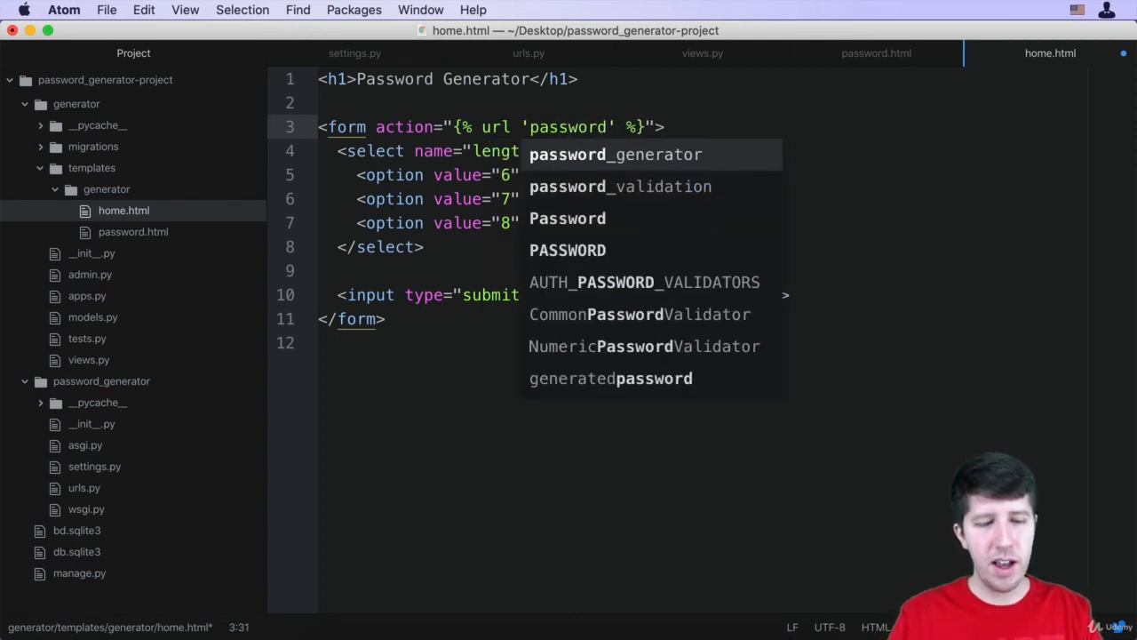
key("Escape")
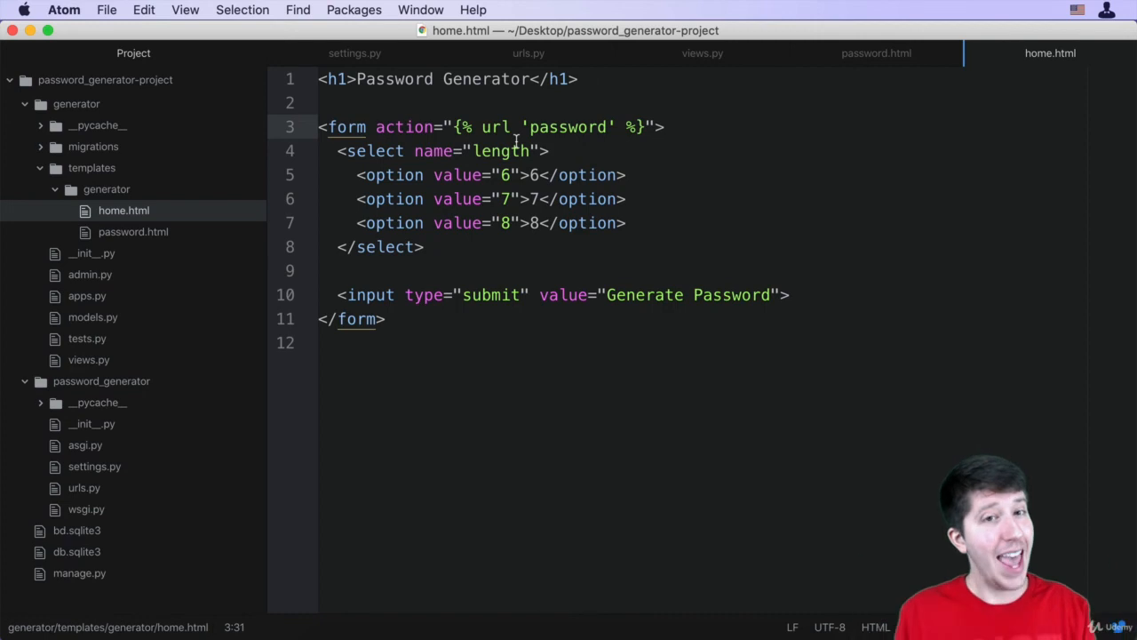
left_click(527, 53)
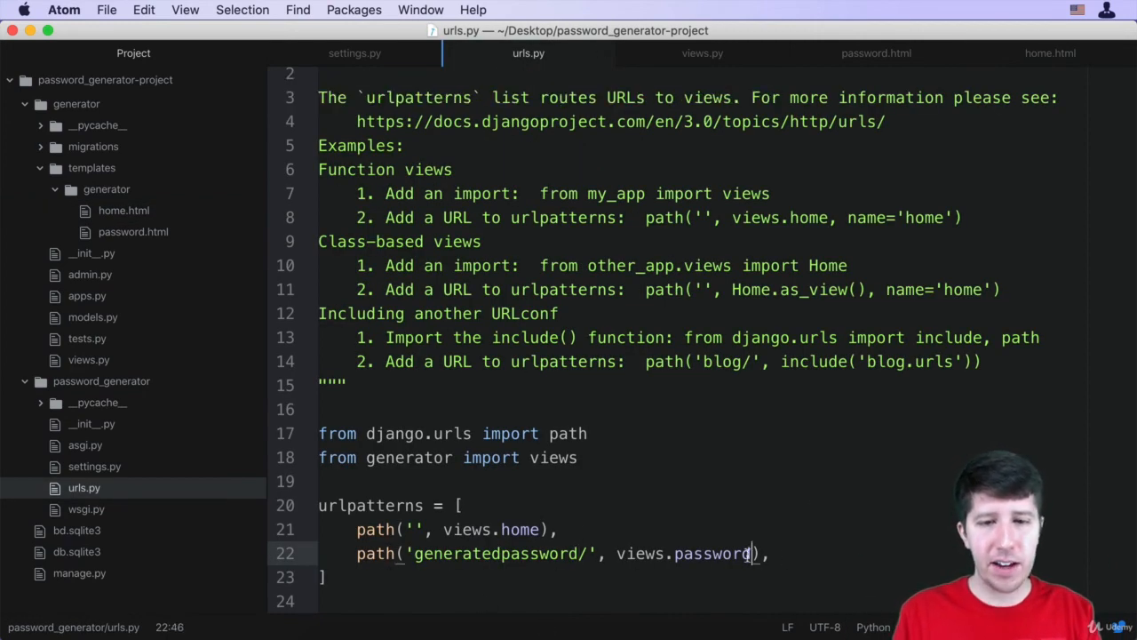
- Add name='password' to the generatedpassword/ path in urls.py
type(",")
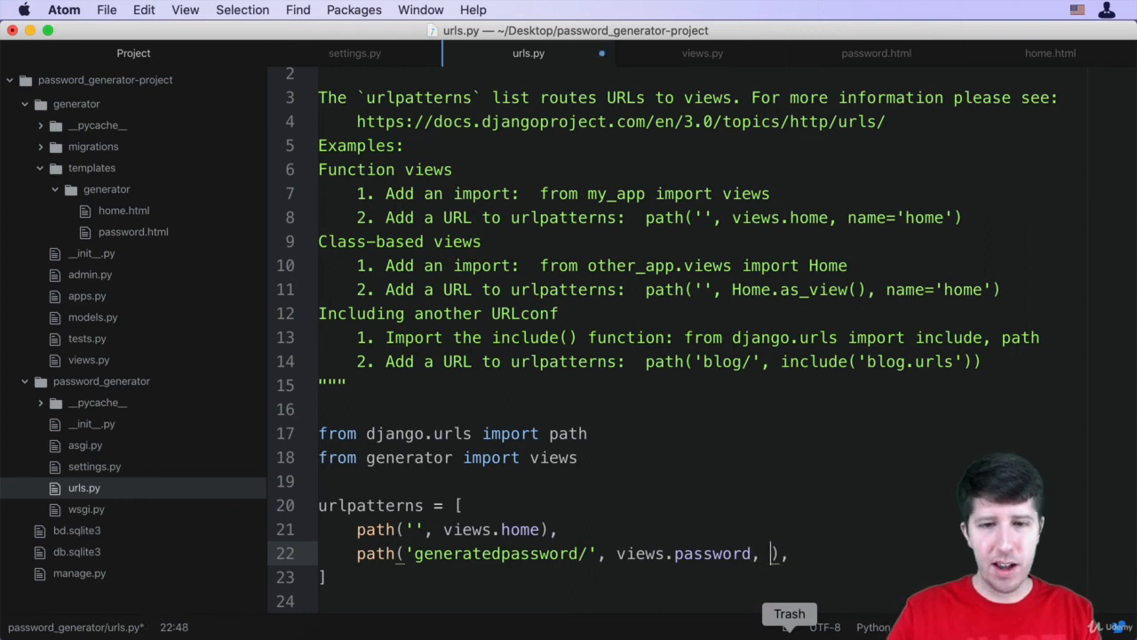
type("name=")
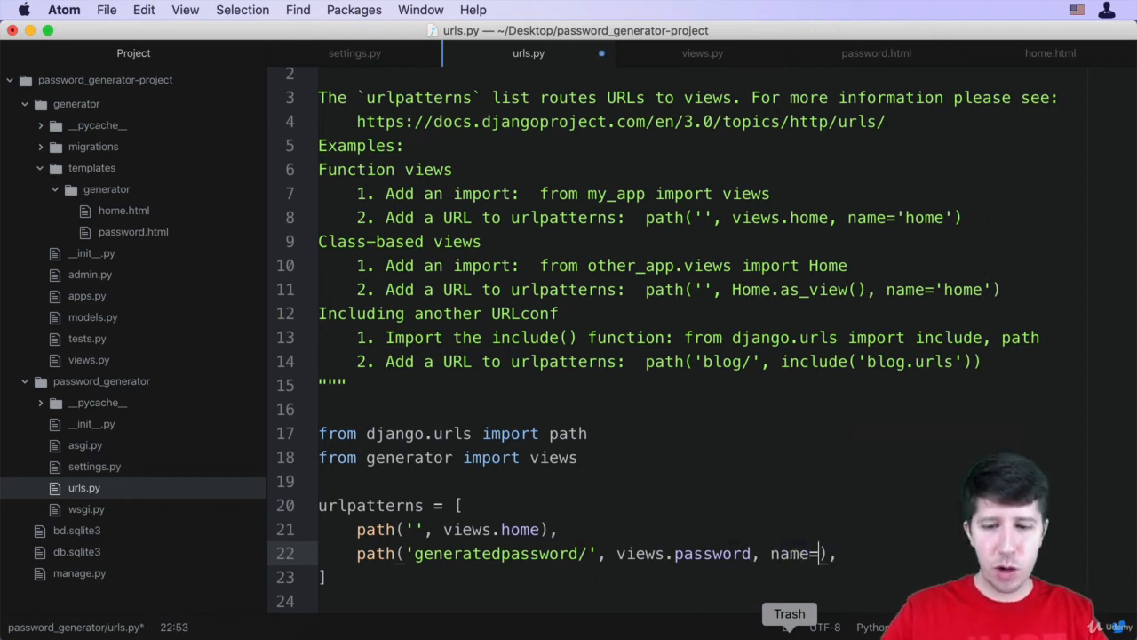
type("password'")
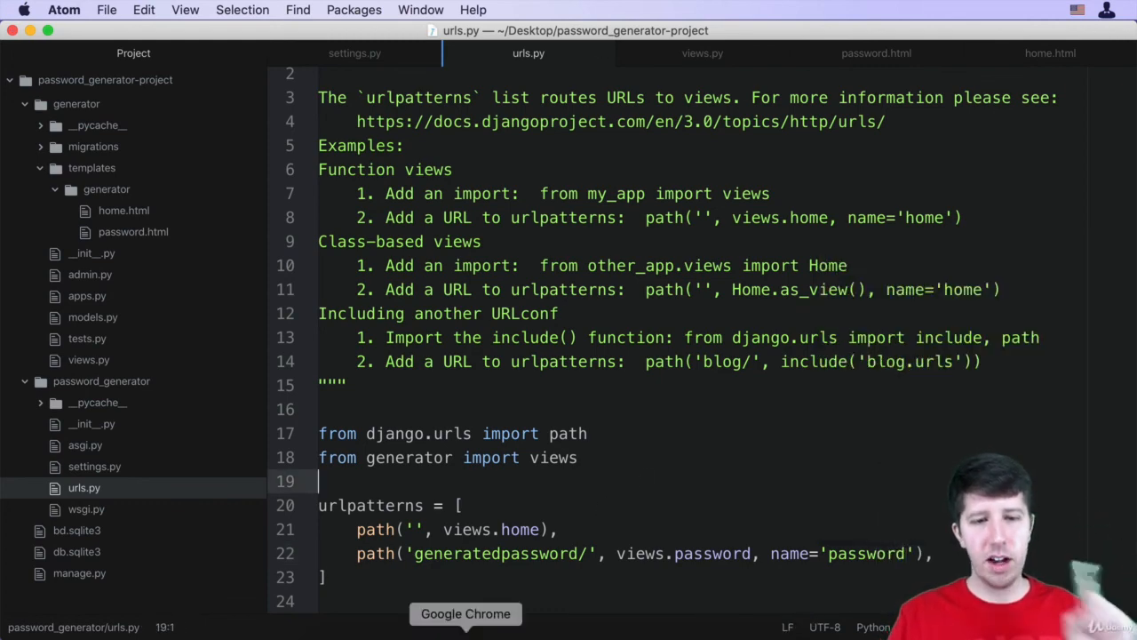
left_click(466, 613)
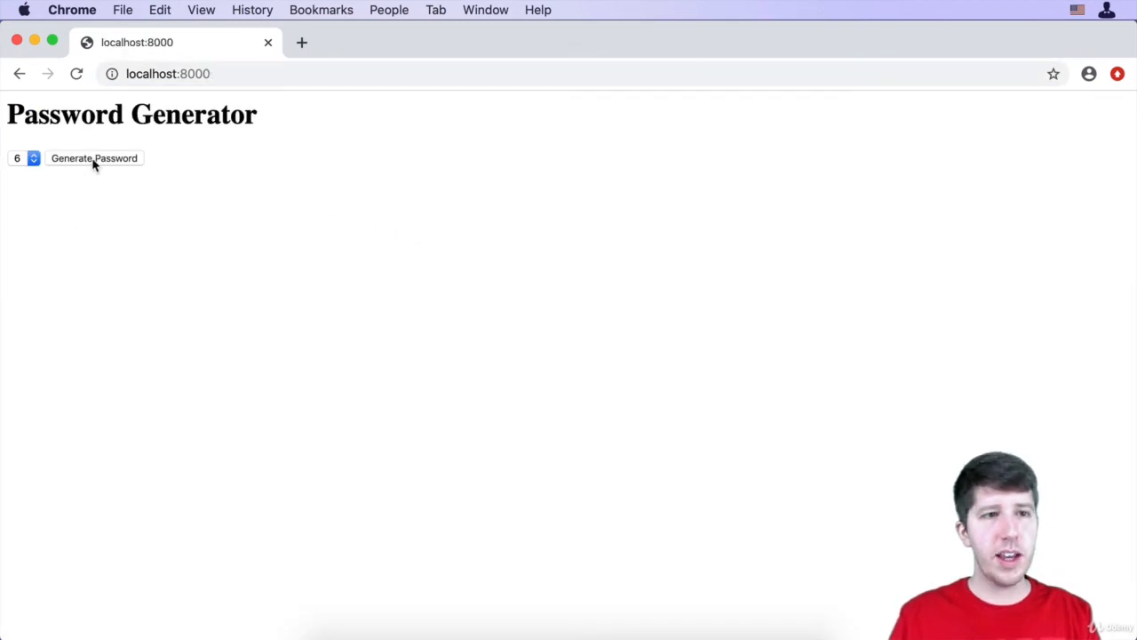
- Submit the form and reach /generatedpassword/?length=6 showing PASSWORD
left_click(92, 158)
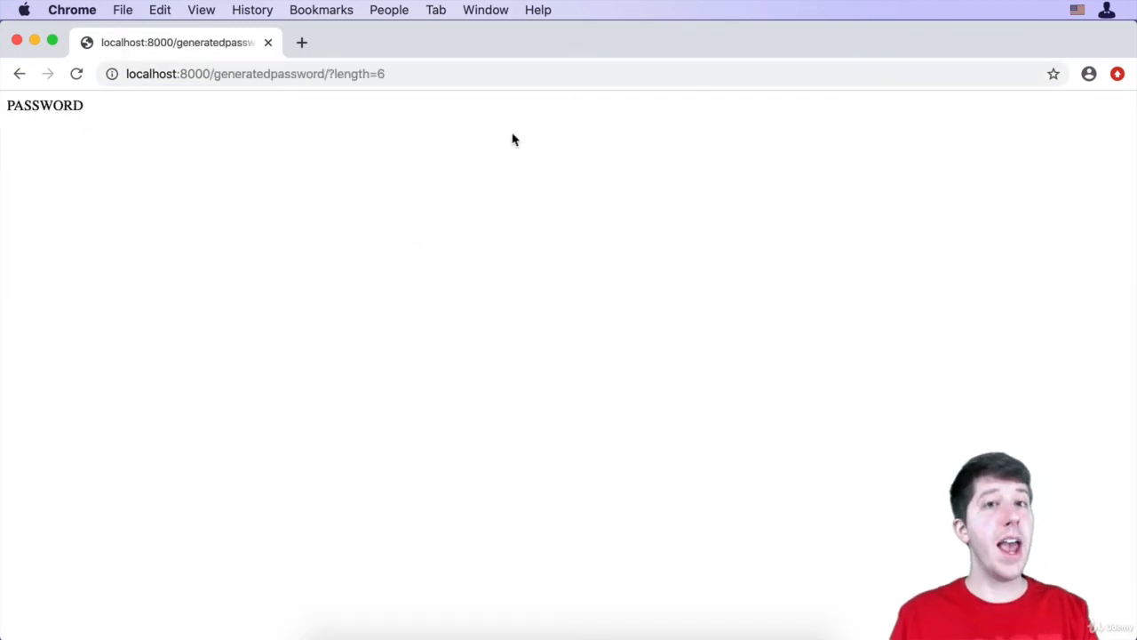
left_click(281, 75)
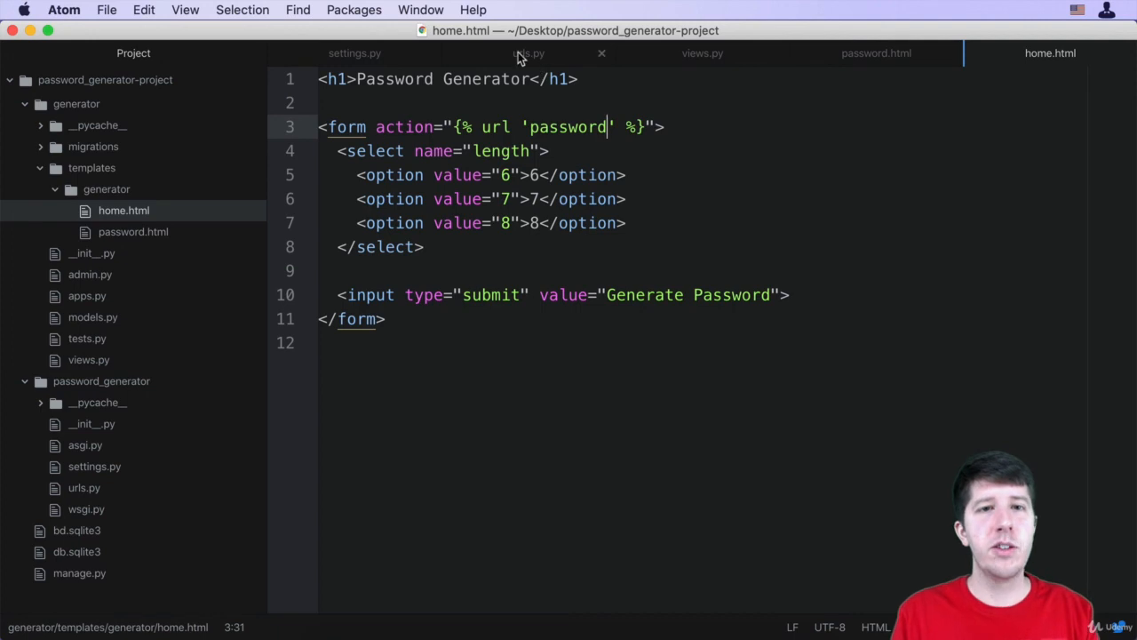
- Edit the named route's path in urls.py from generatedpassword/ back to password/
left_click(527, 53)
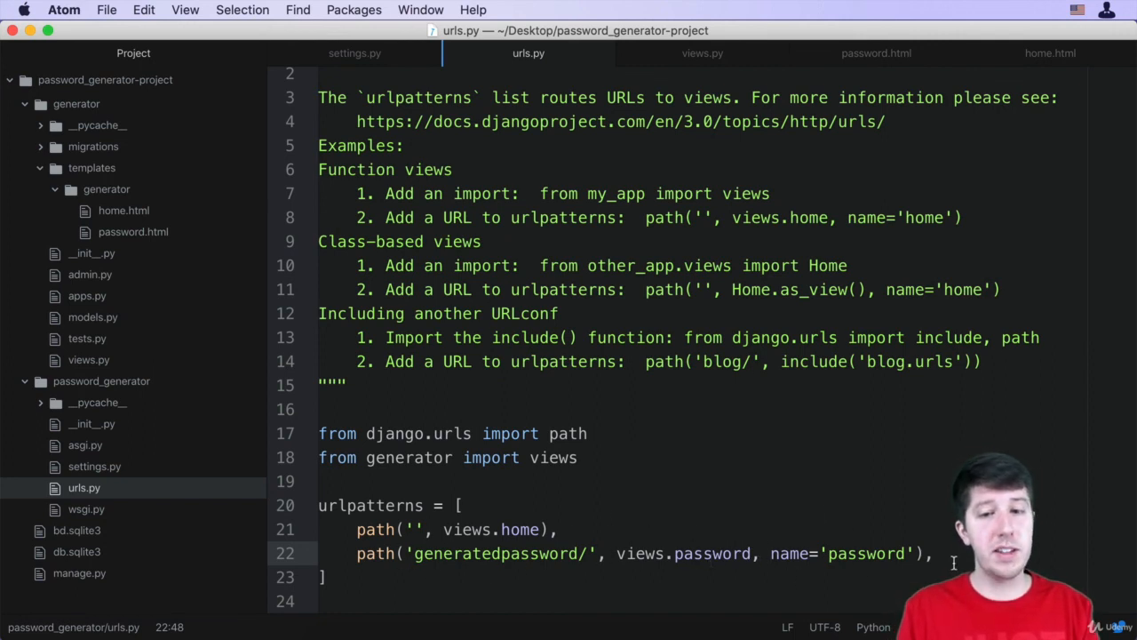
left_click(768, 553)
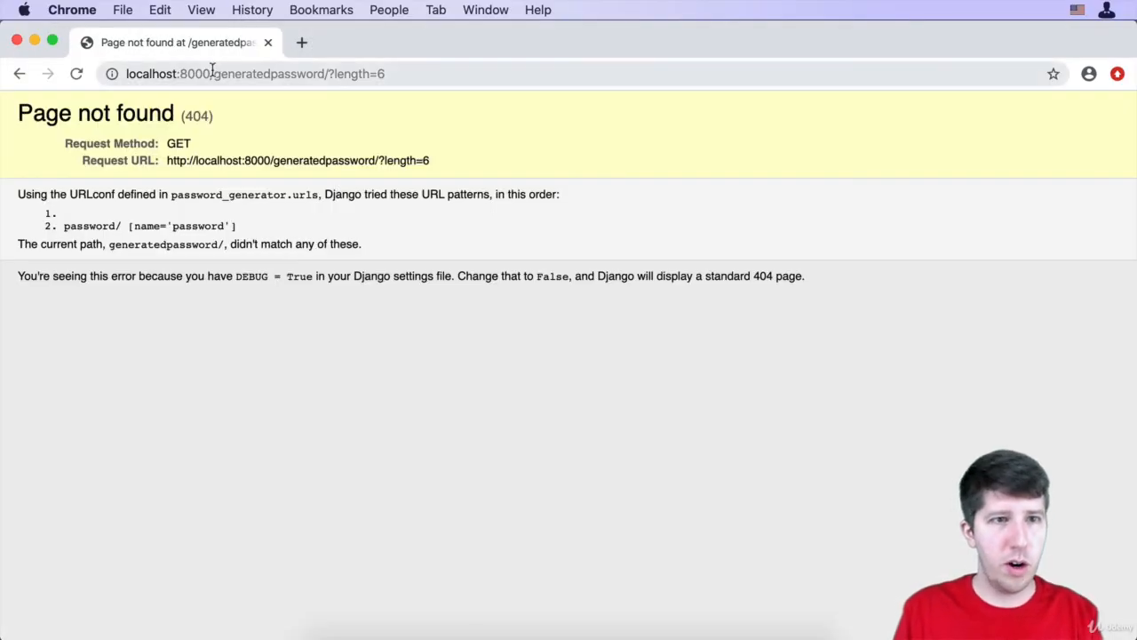
- Reload localhost:8000 and submit the form to reach /password/?length=6 showing PASSWORD
left_click(20, 73)
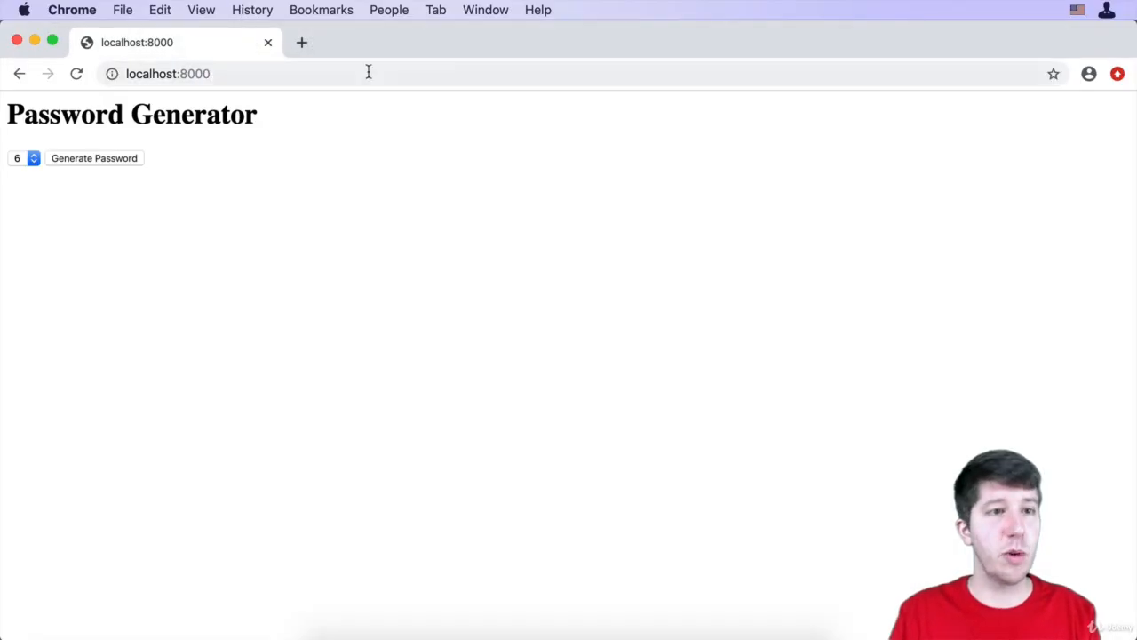
left_click(94, 158)
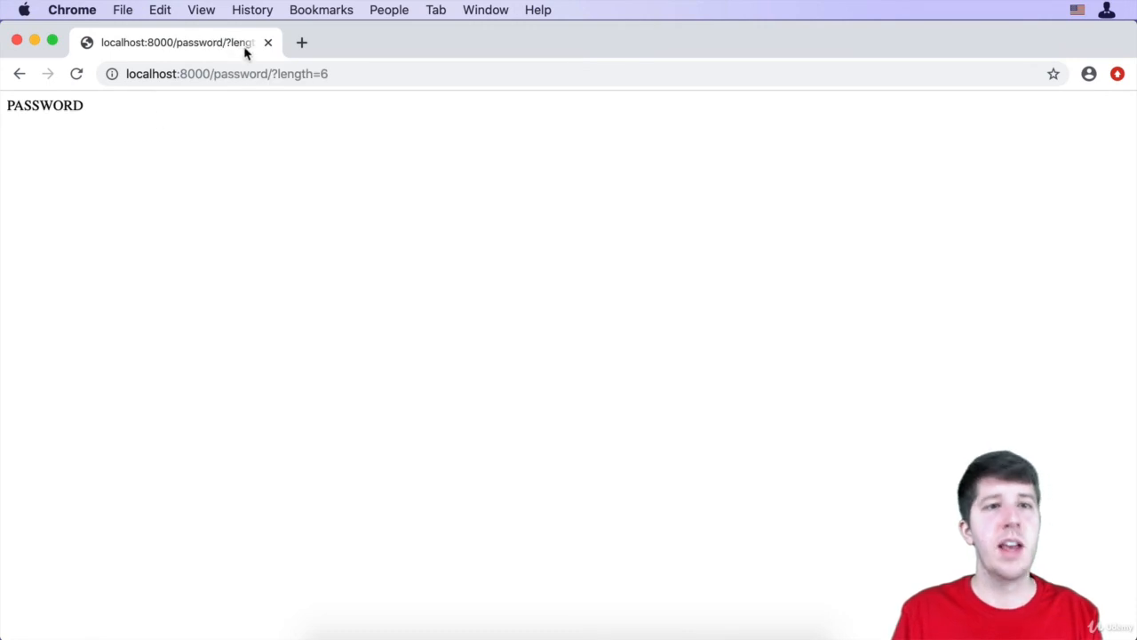
mouse_move(376, 398)
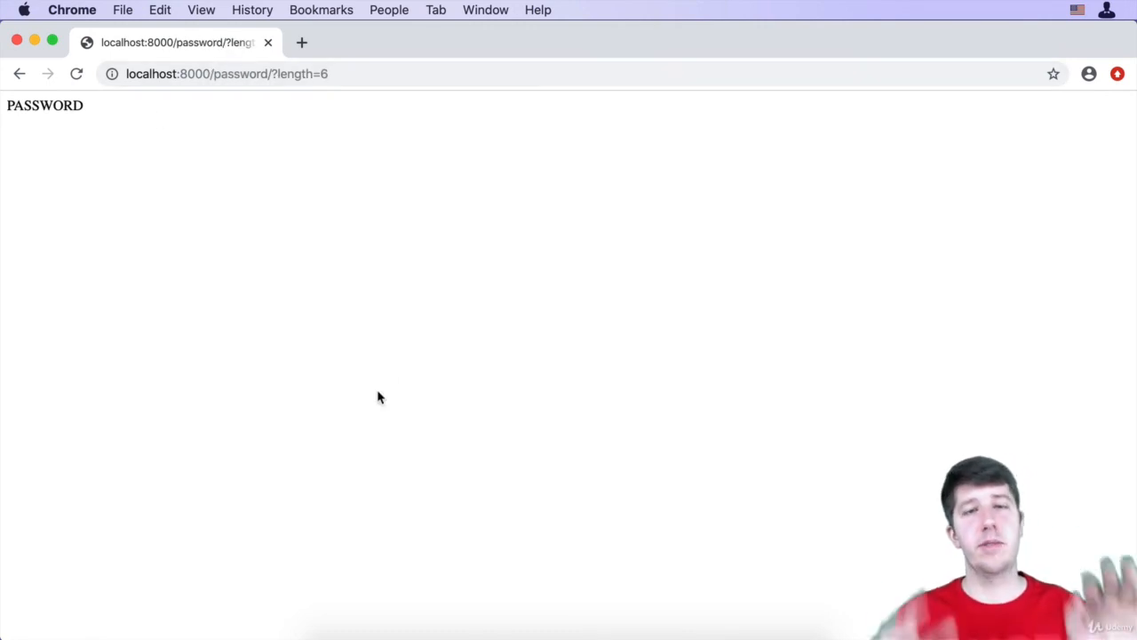